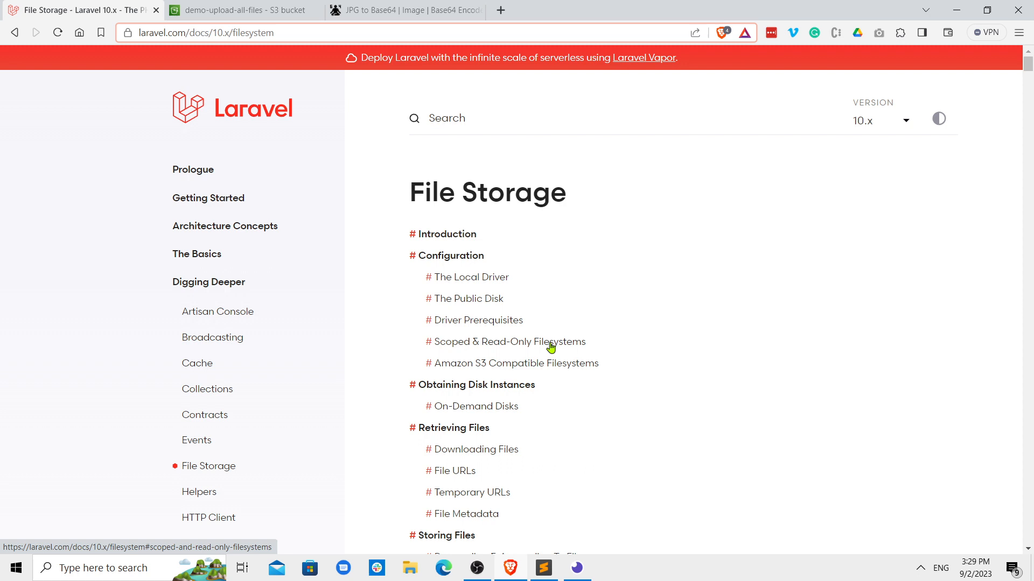
pyautogui.moveTo(561, 383)
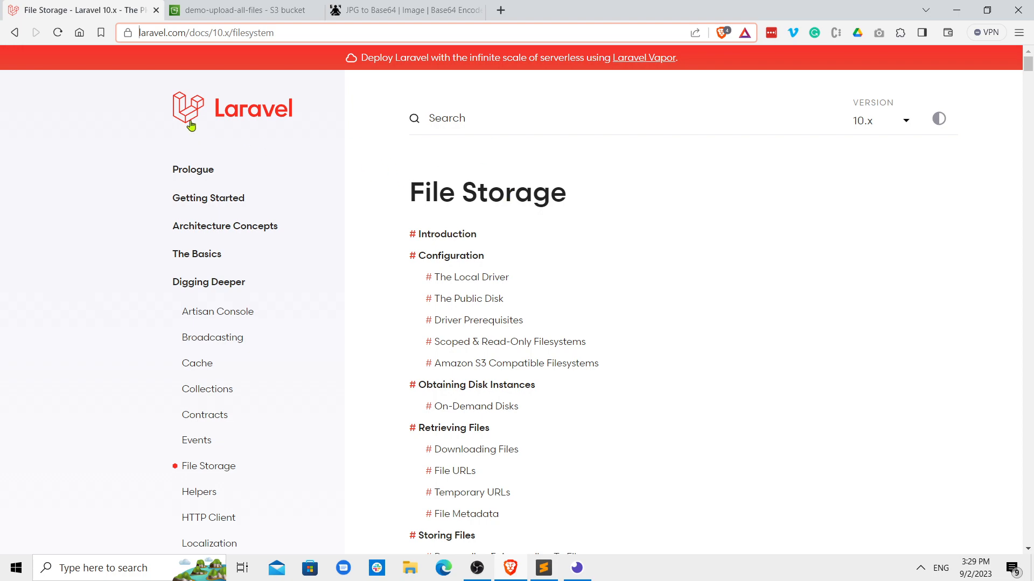
# - Switch the File Storage docs to 8.x and scroll to the Amazon S3 Composer command
pyautogui.scroll(-3)
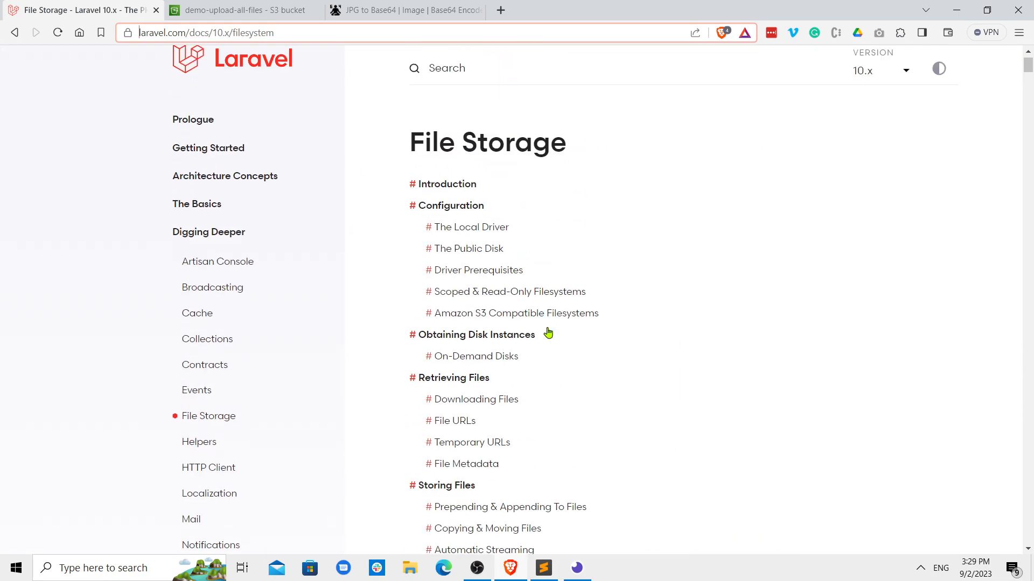
pyautogui.scroll(-3)
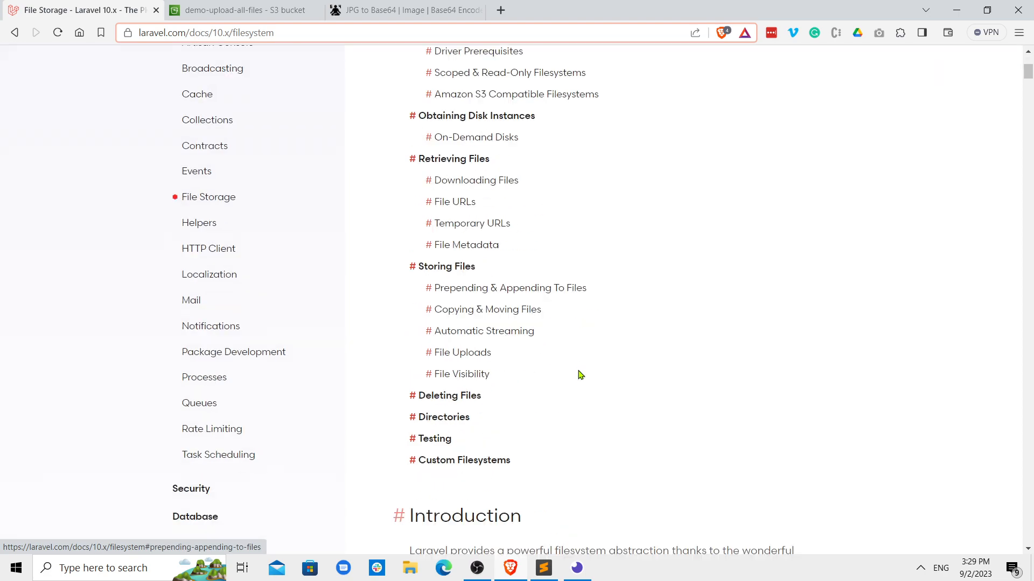
pyautogui.scroll(-3)
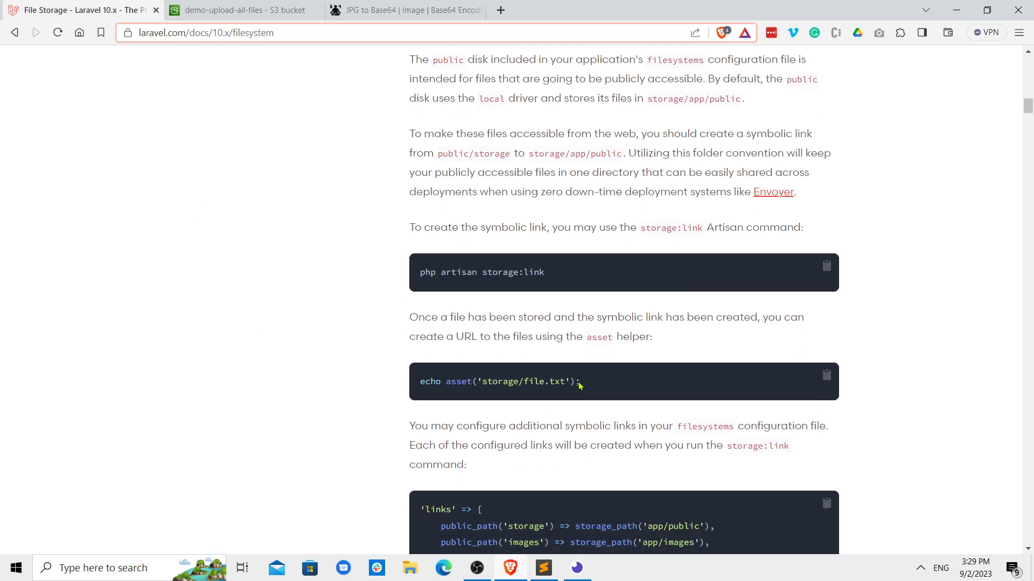
pyautogui.scroll(-3)
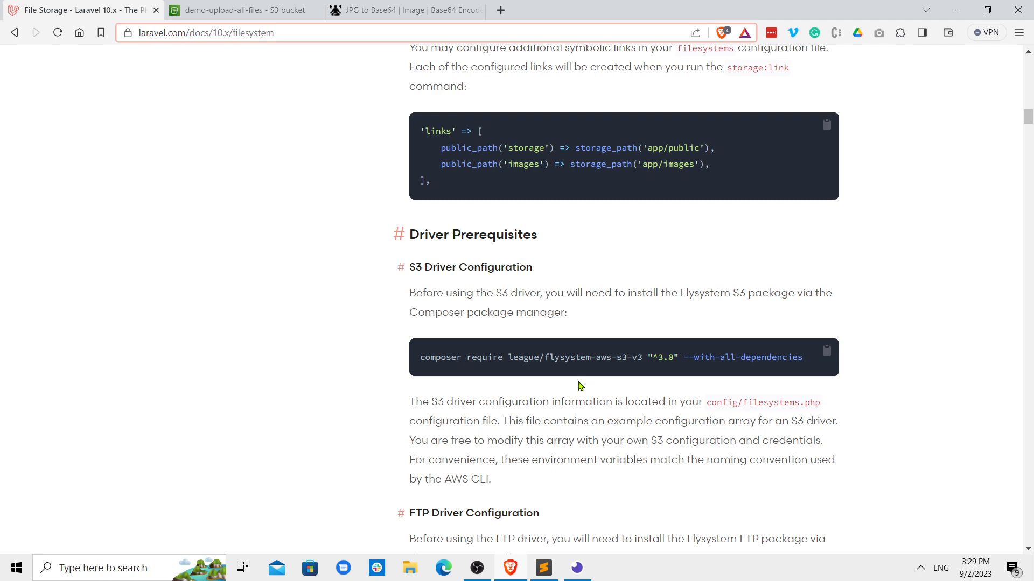
pyautogui.moveTo(431, 372)
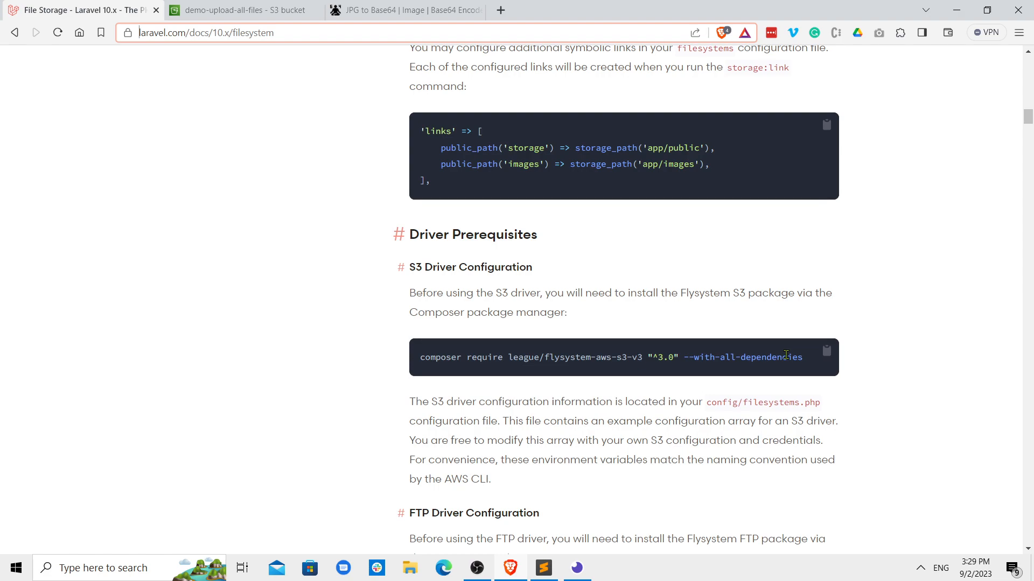
pyautogui.scroll(3)
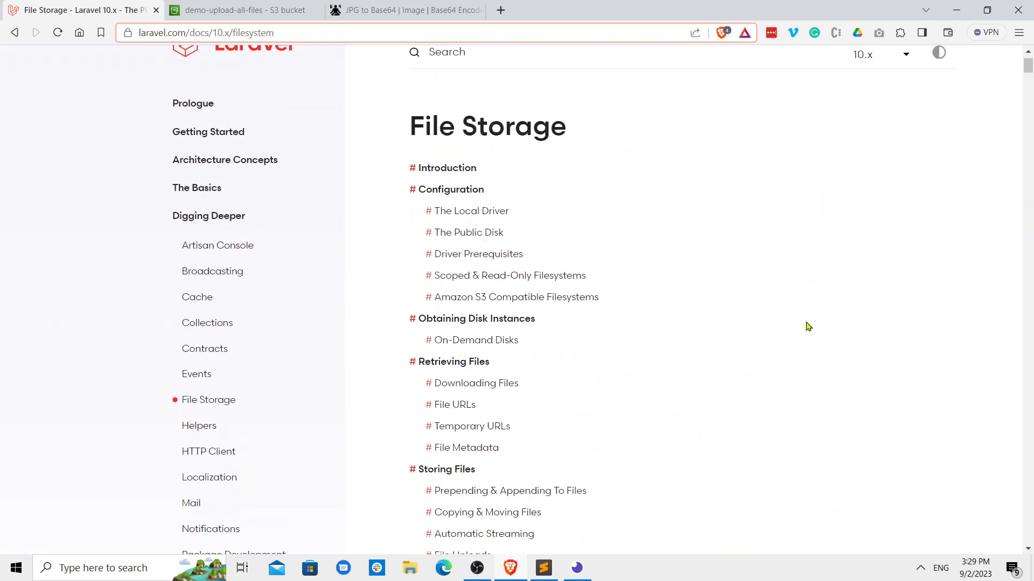
pyautogui.click(881, 54)
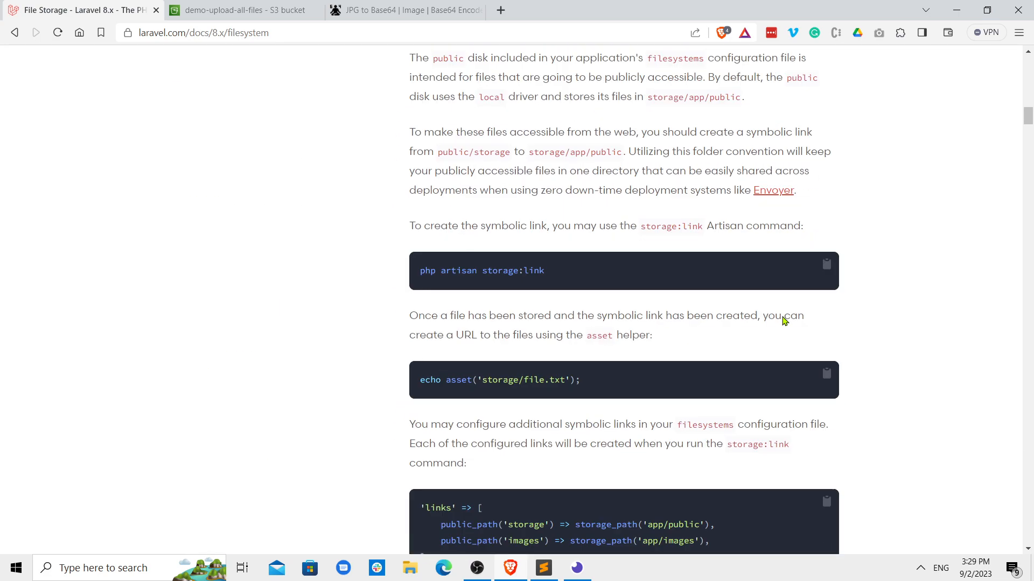
pyautogui.scroll(-3)
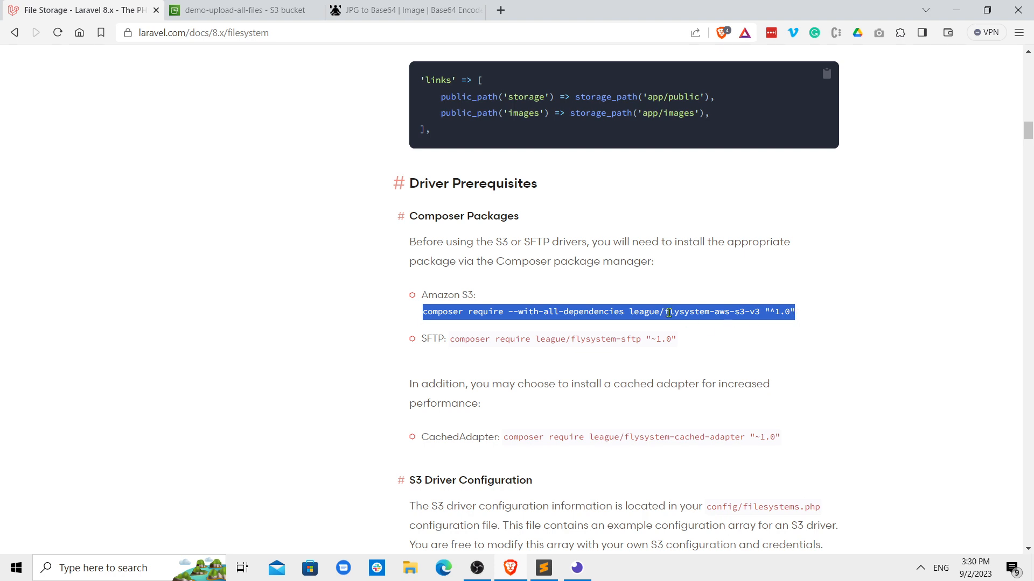
pyautogui.moveTo(691, 310)
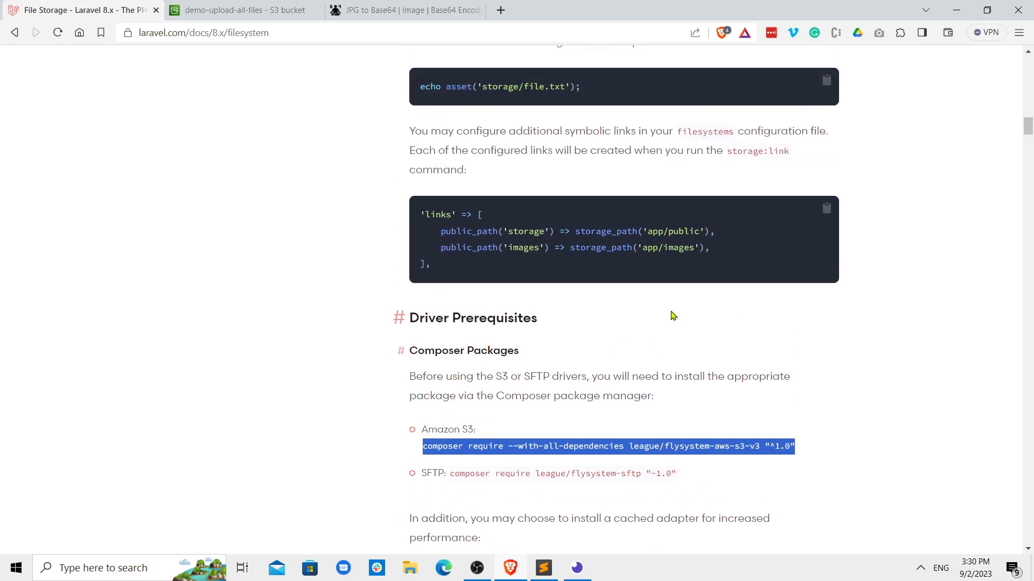
# - Inspect the demo-upload-all-files public-read bucket policy under Permissions, then return to Objects
pyautogui.click(243, 10)
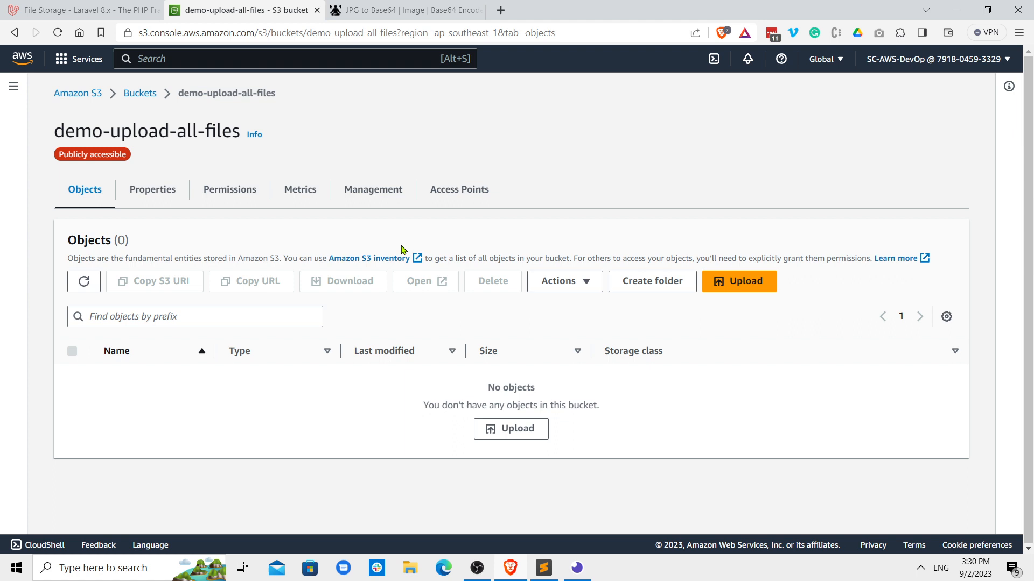
pyautogui.moveTo(397, 237)
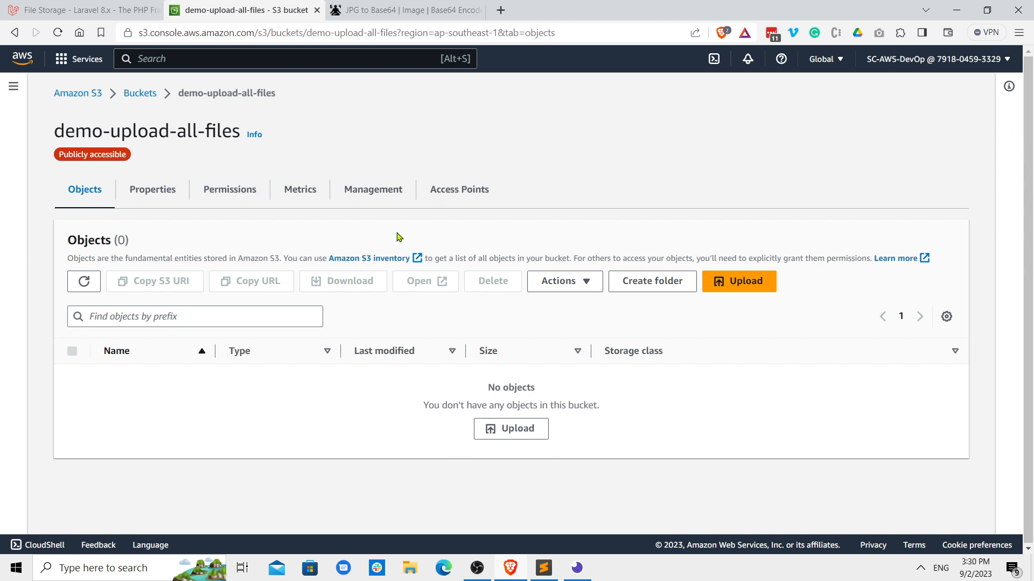
pyautogui.moveTo(453, 248)
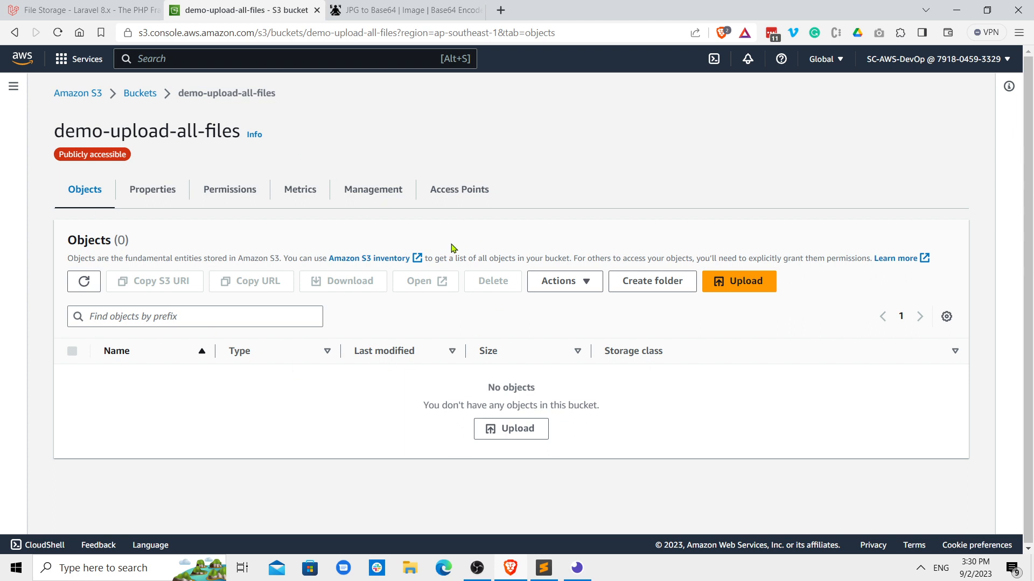
pyautogui.moveTo(268, 150)
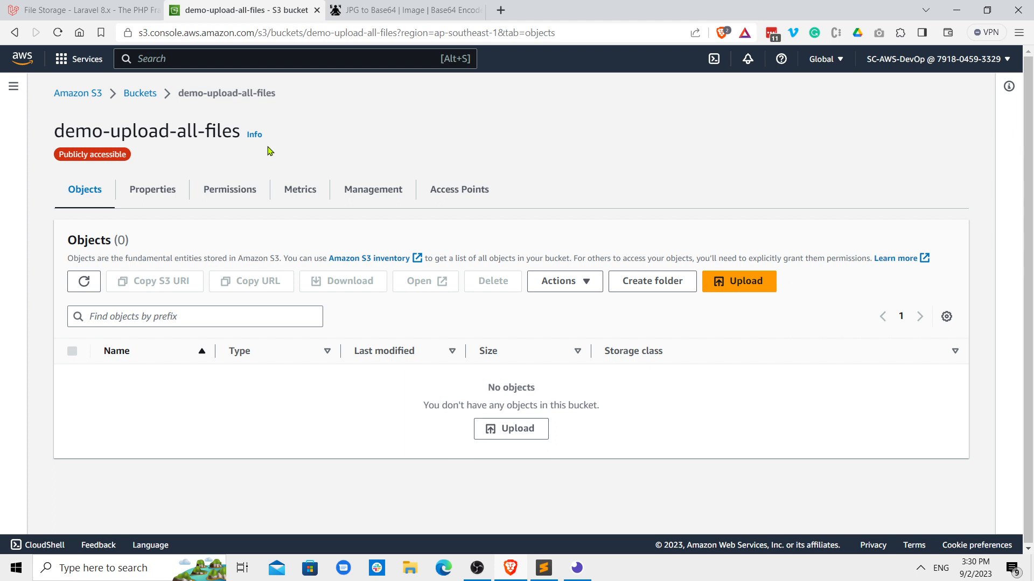
pyautogui.moveTo(108, 202)
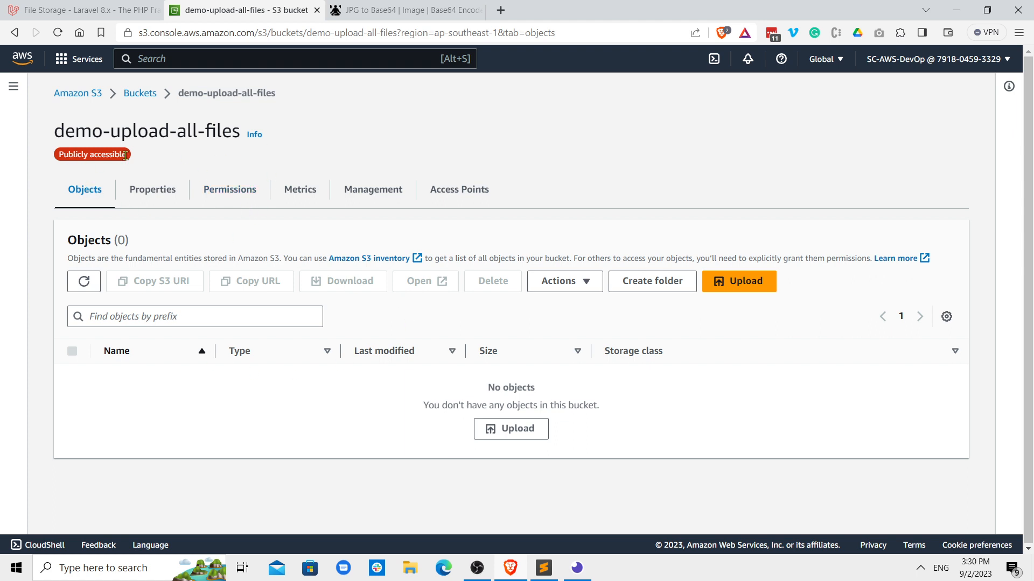
pyautogui.moveTo(230, 191)
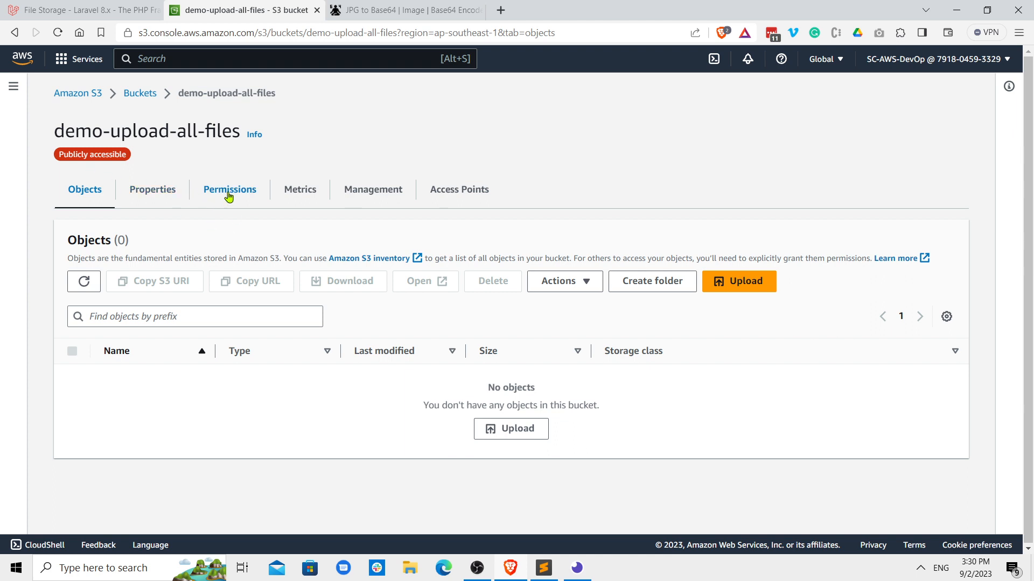
pyautogui.click(229, 189)
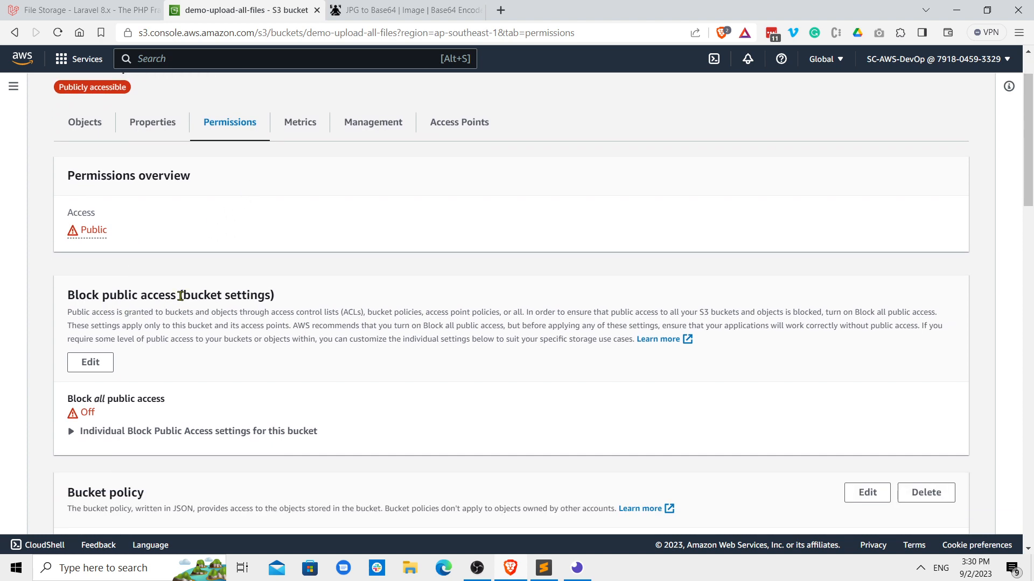
pyautogui.scroll(-3)
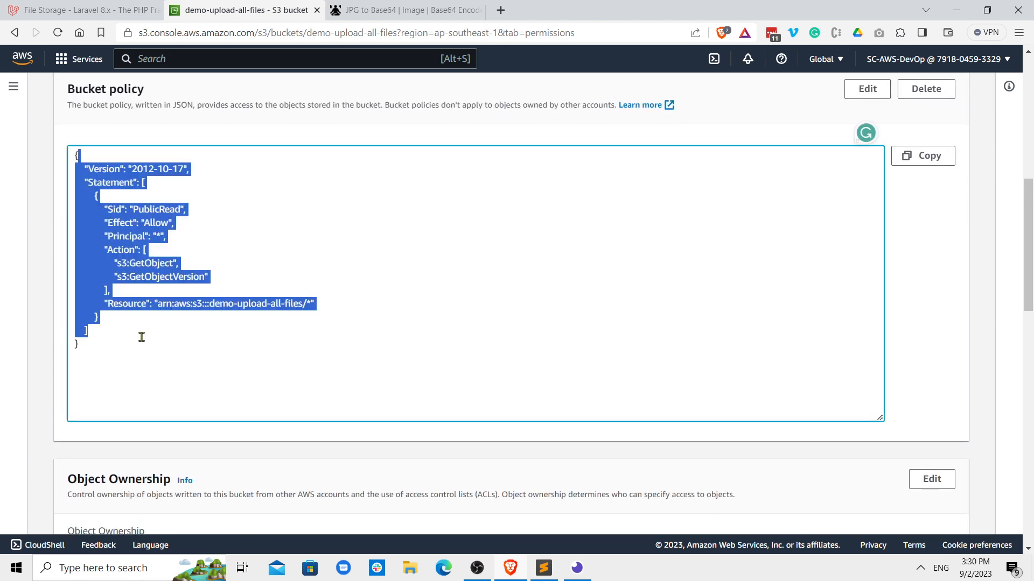
pyautogui.click(251, 331)
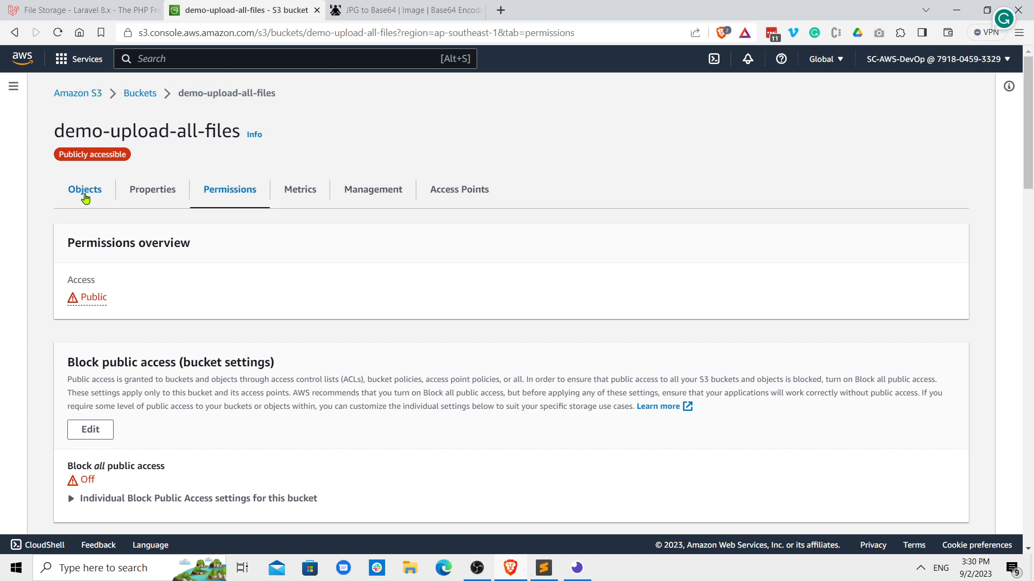
pyautogui.click(84, 189)
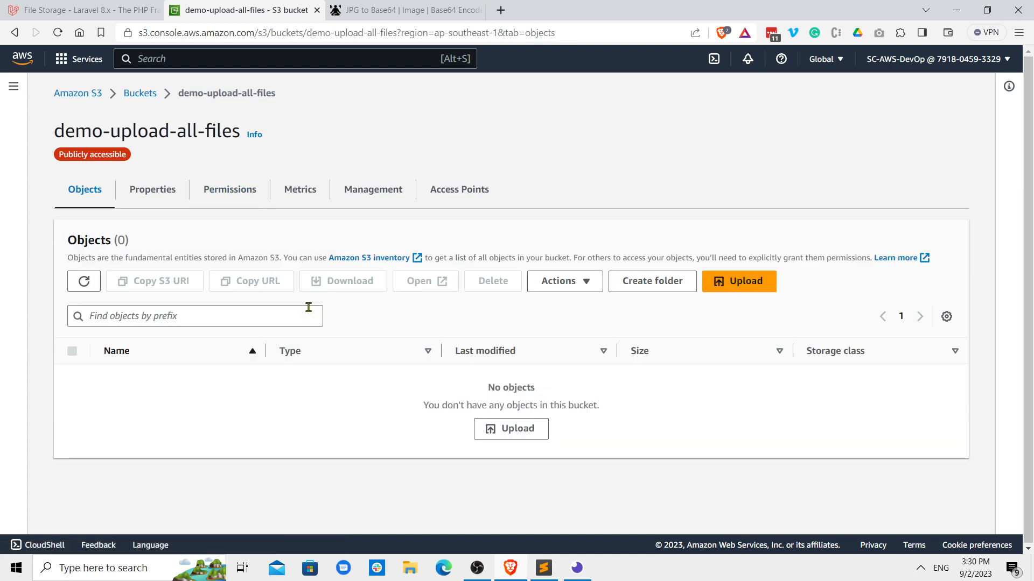
pyautogui.moveTo(314, 314)
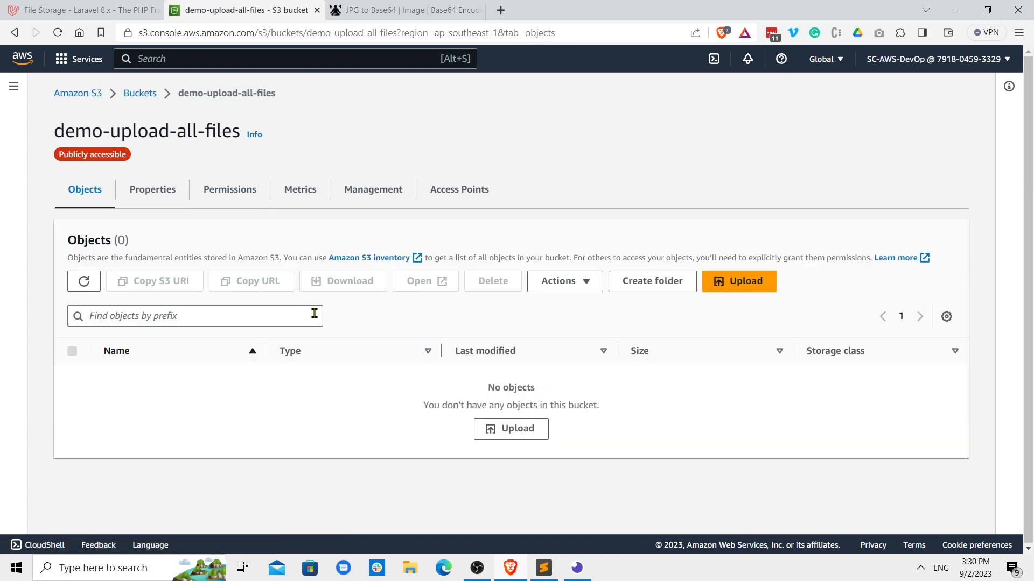
pyautogui.click(543, 568)
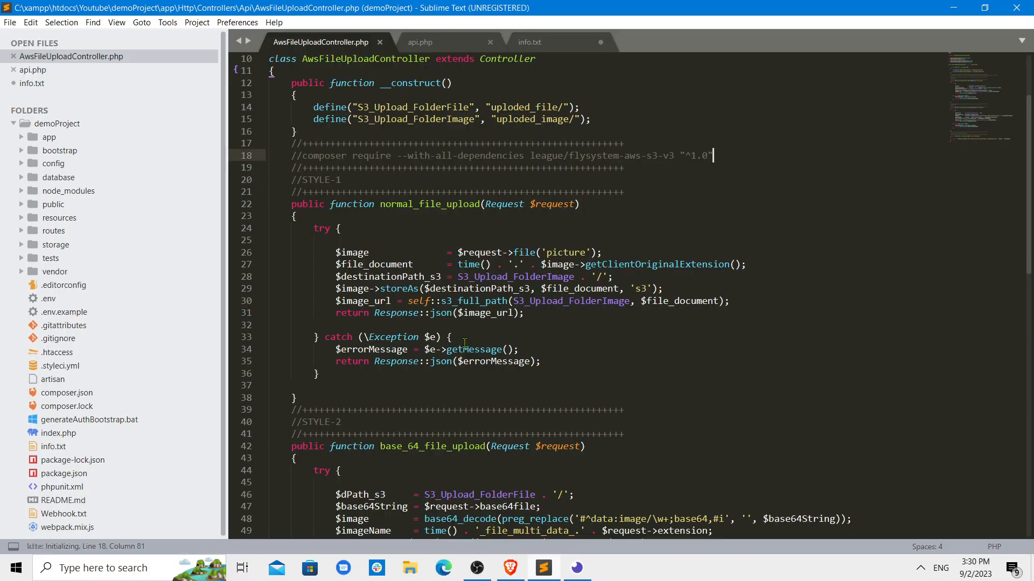
# - Highlight the AWS_BUCKET_IMAGES key and the bucket policy JSON in info.txt
pyautogui.click(529, 41)
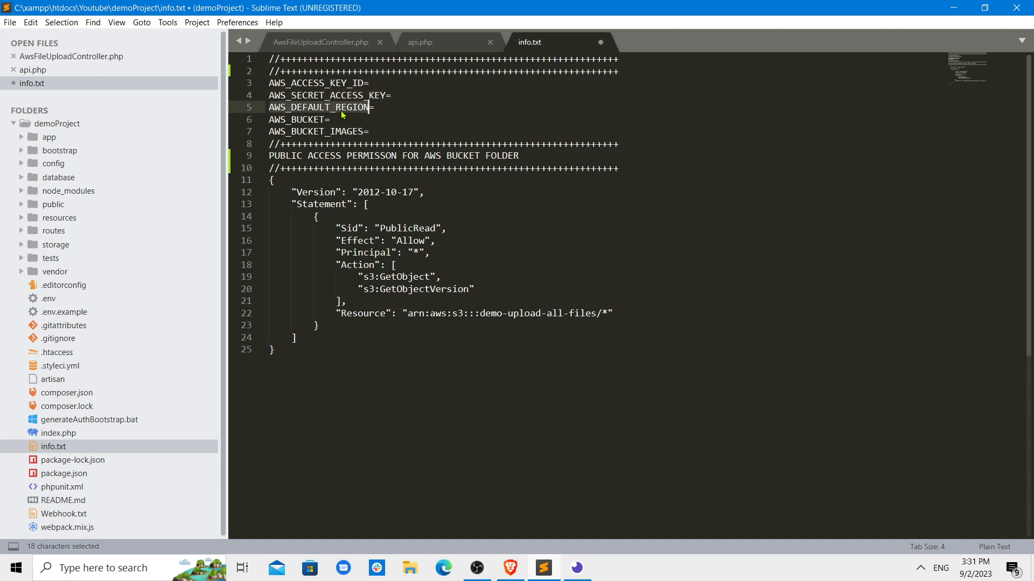
pyautogui.click(326, 119)
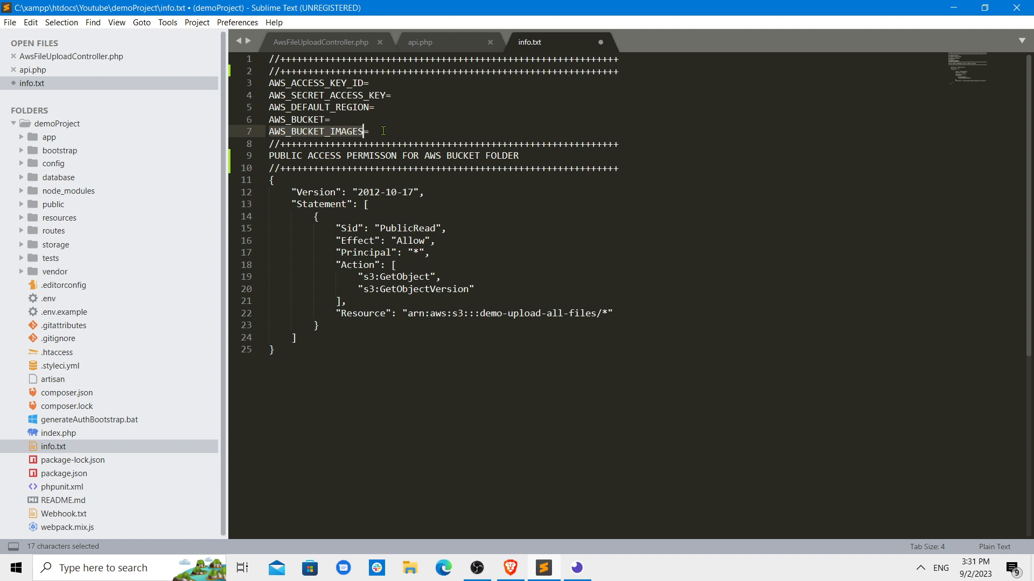
pyautogui.click(370, 131)
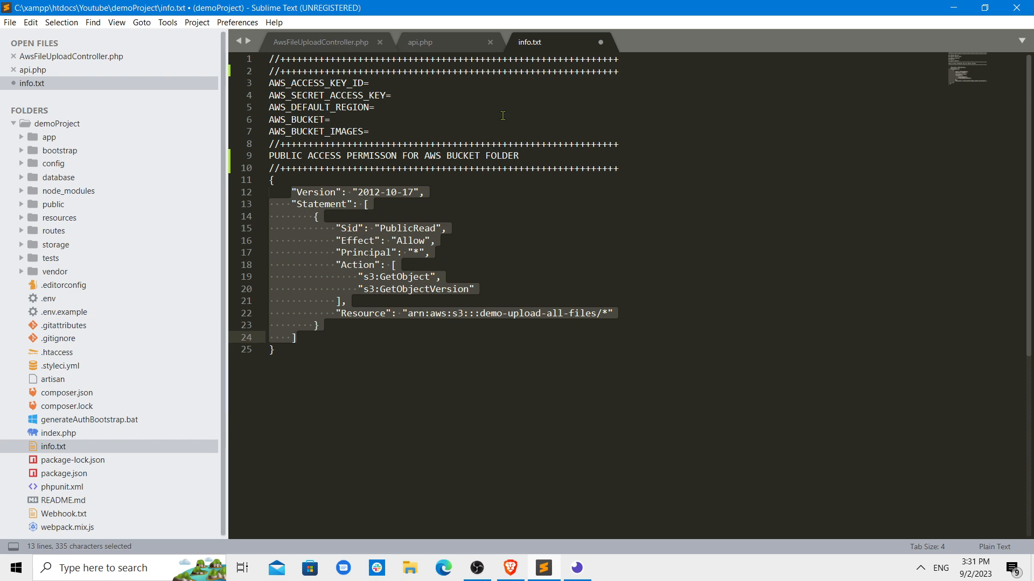
pyautogui.moveTo(311, 47)
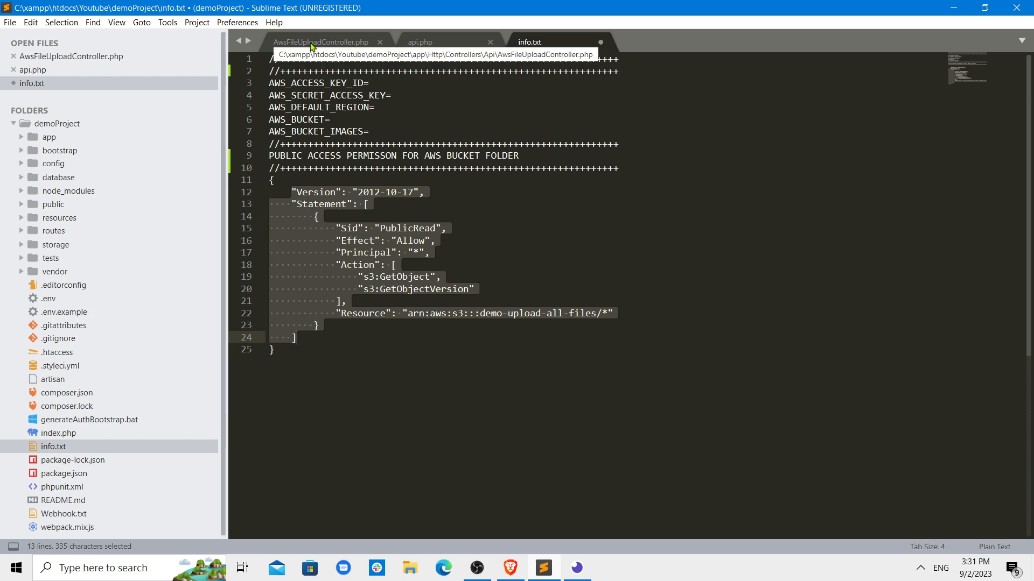
# - Walk through normal_file_upload, base_64_file_upload and the s3_full_path base URL in AwsFileUploadController.php
pyautogui.click(320, 41)
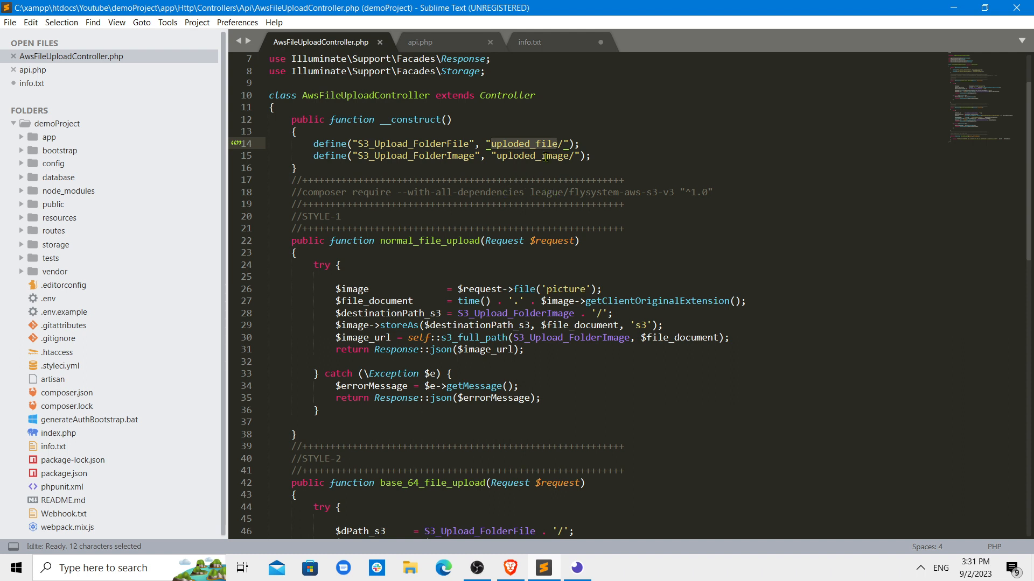
pyautogui.write('/')
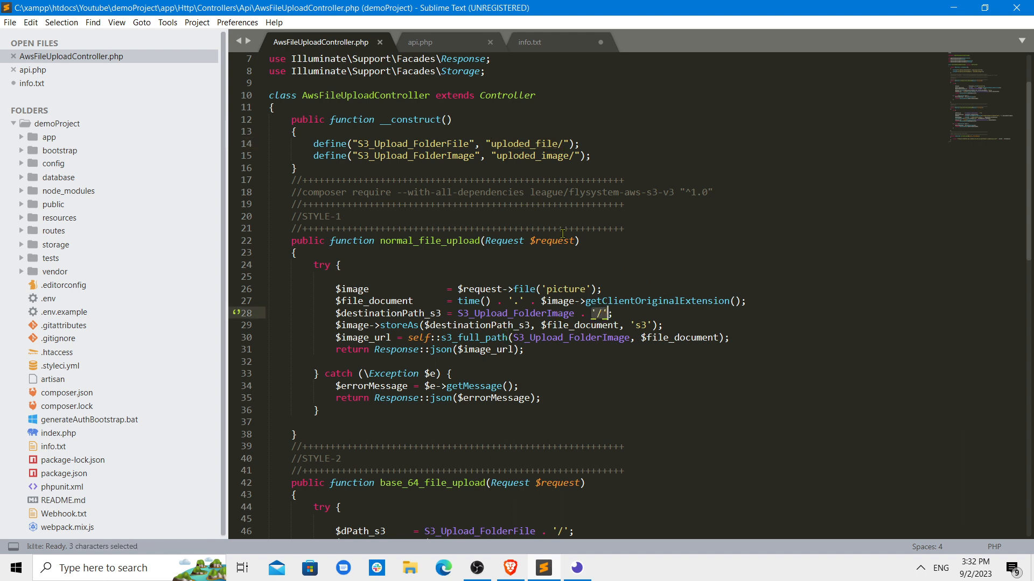
pyautogui.doubleClick(476, 325)
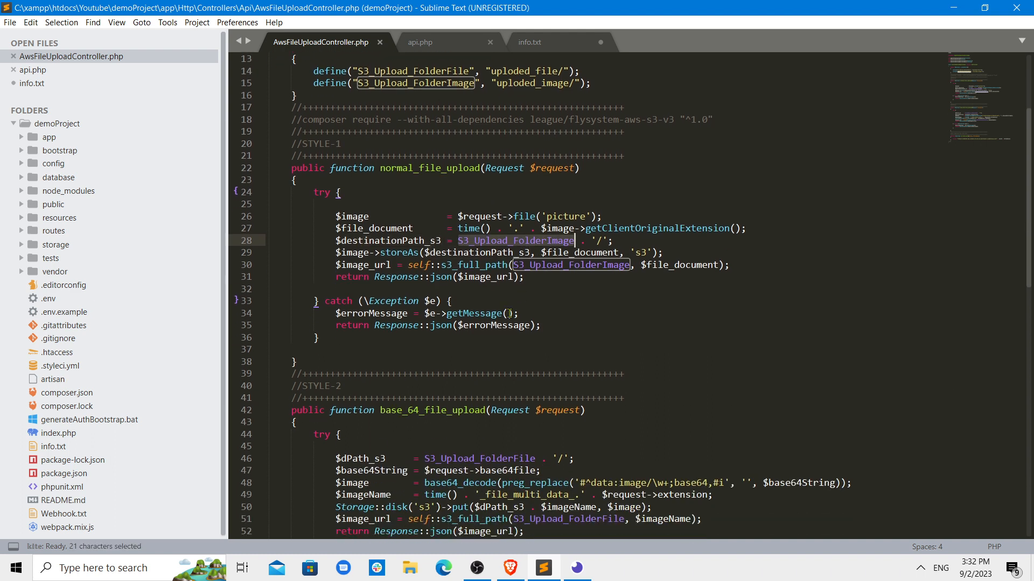
pyautogui.click(352, 252)
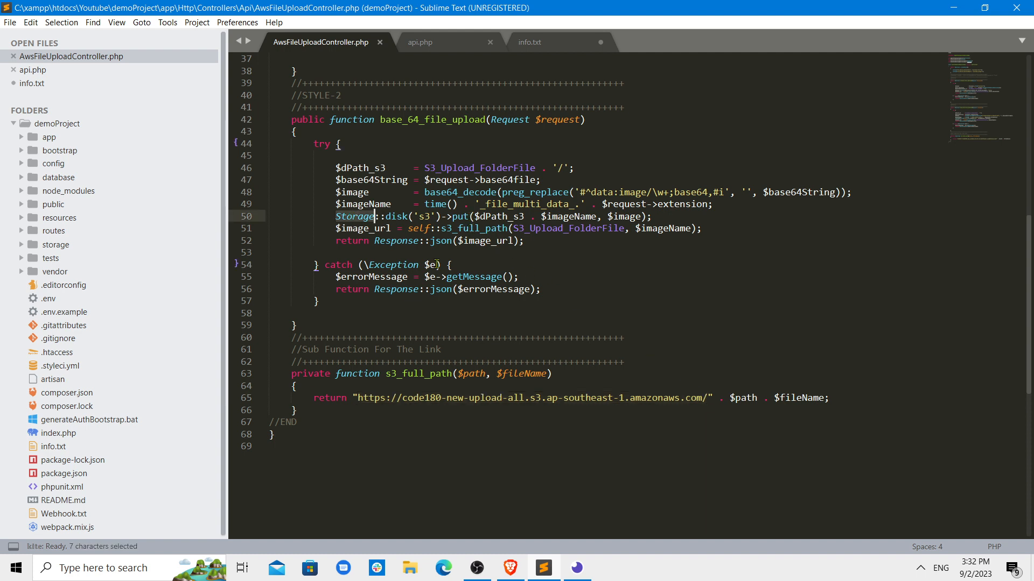
pyautogui.moveTo(619, 274)
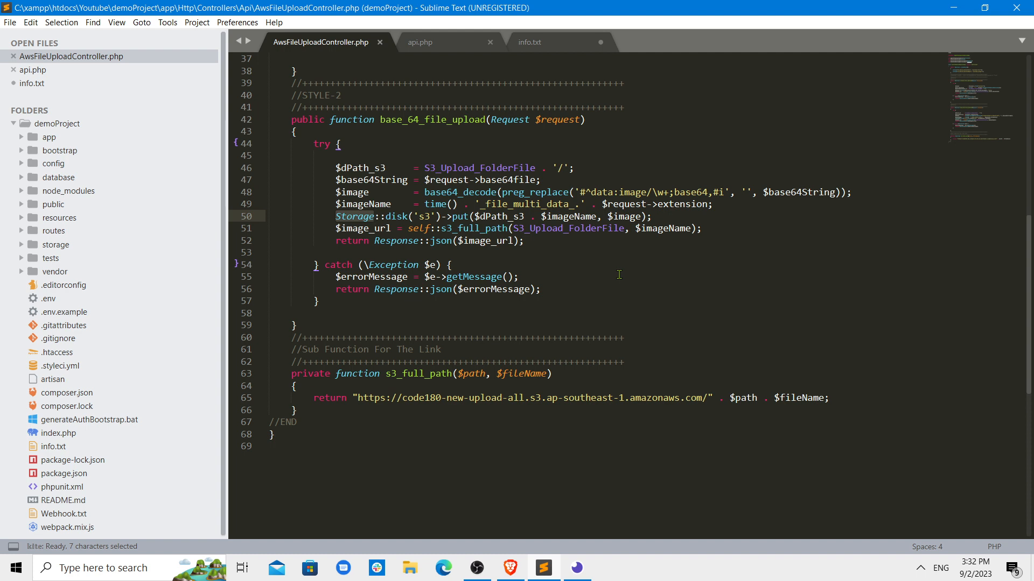
pyautogui.click(359, 397)
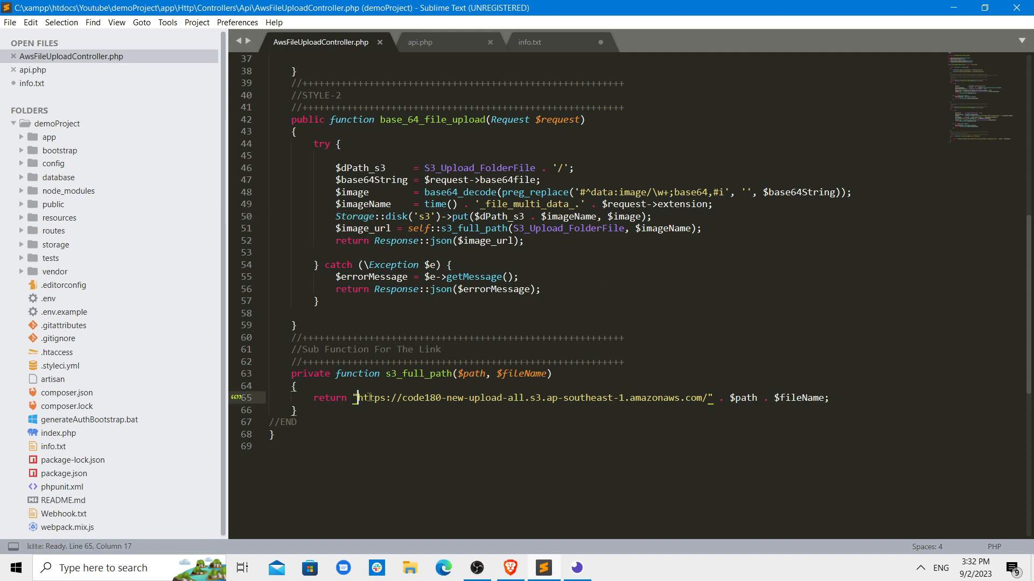
pyautogui.moveTo(359, 398); pyautogui.dragTo(712, 398)
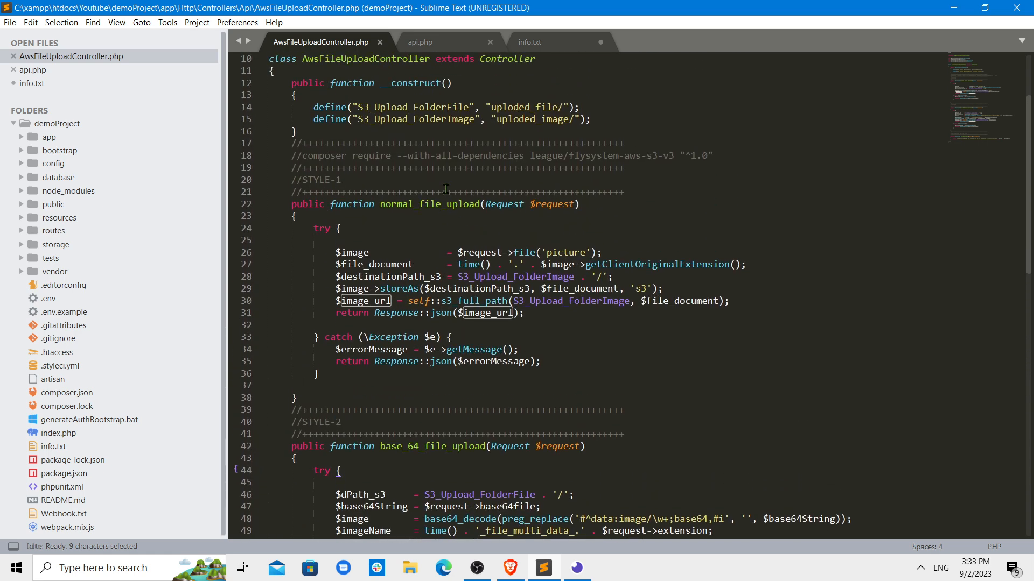
pyautogui.scroll(-3)
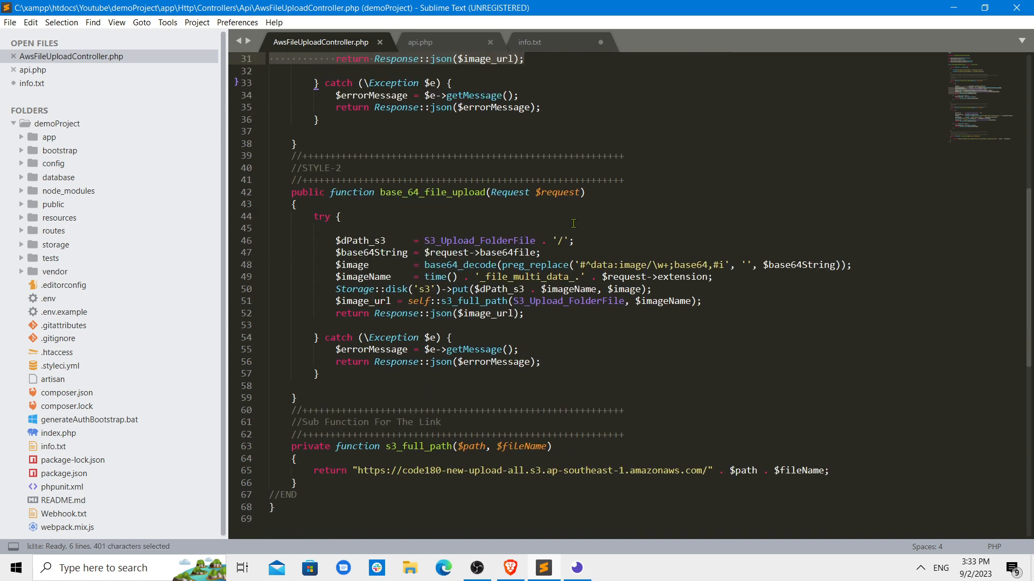
pyautogui.moveTo(445, 252)
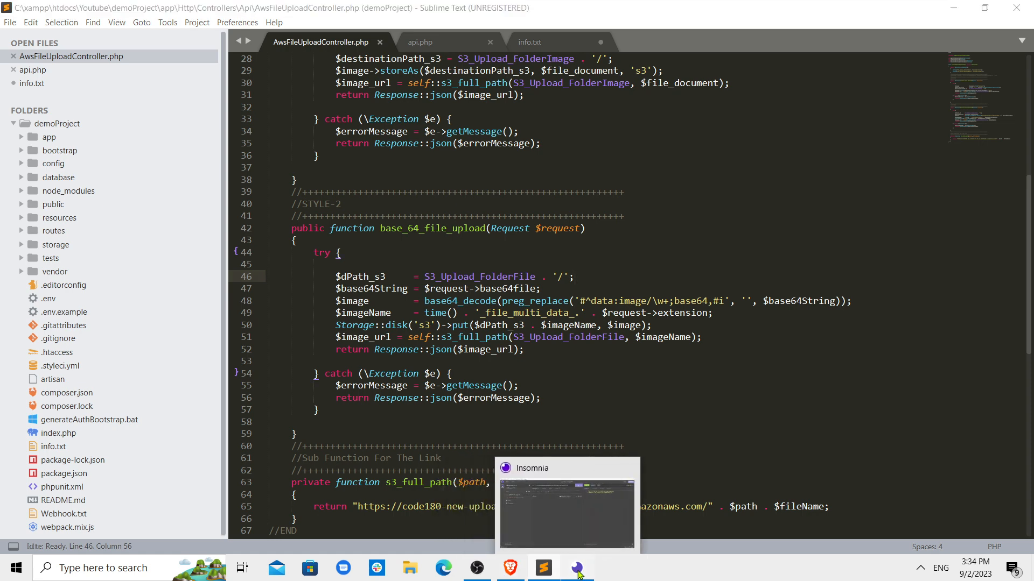
pyautogui.click(576, 567)
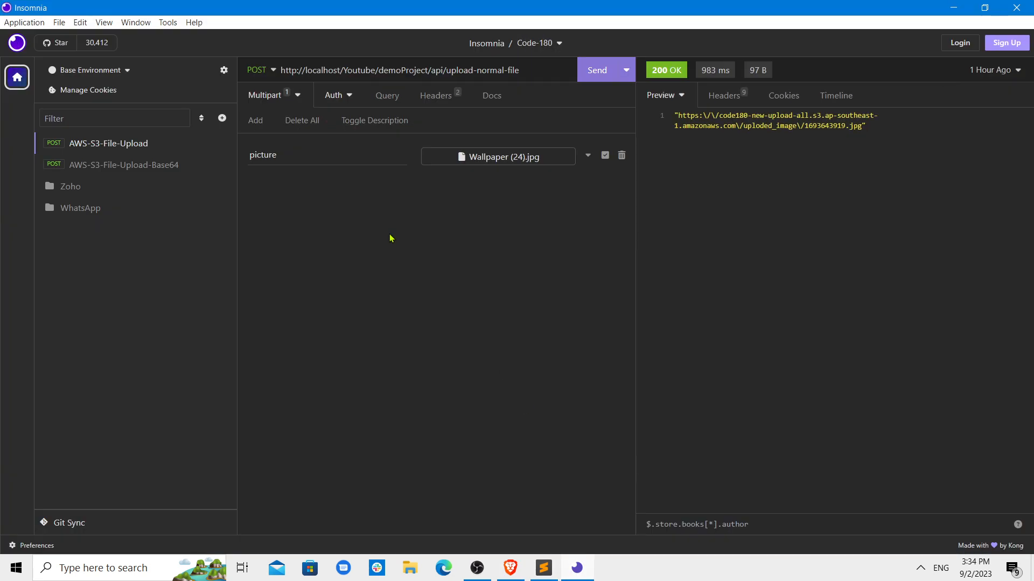
# - Send upload-normal-file with Wallpaper (13).jpg as the picture field
pyautogui.doubleClick(481, 70)
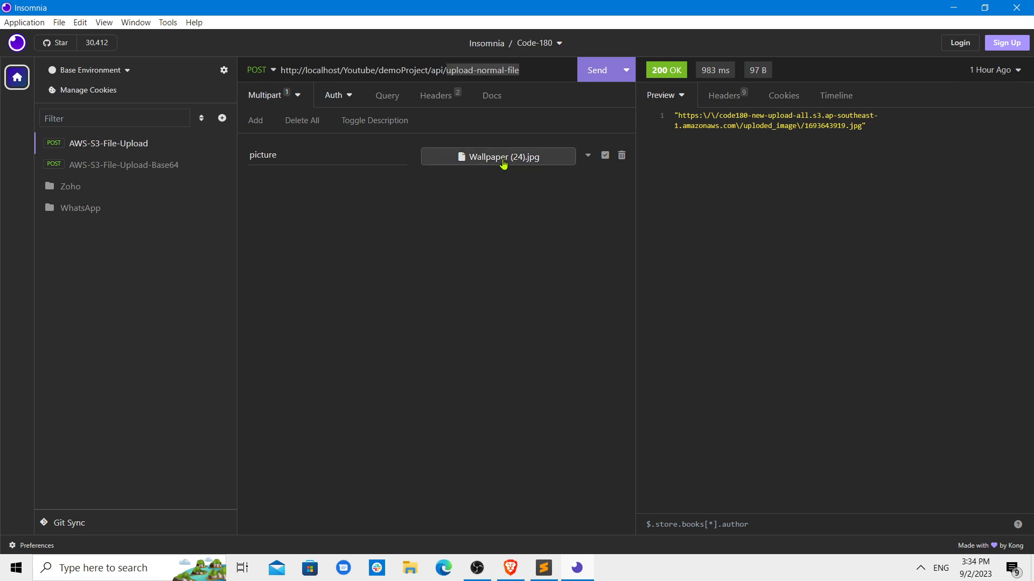
pyautogui.click(497, 156)
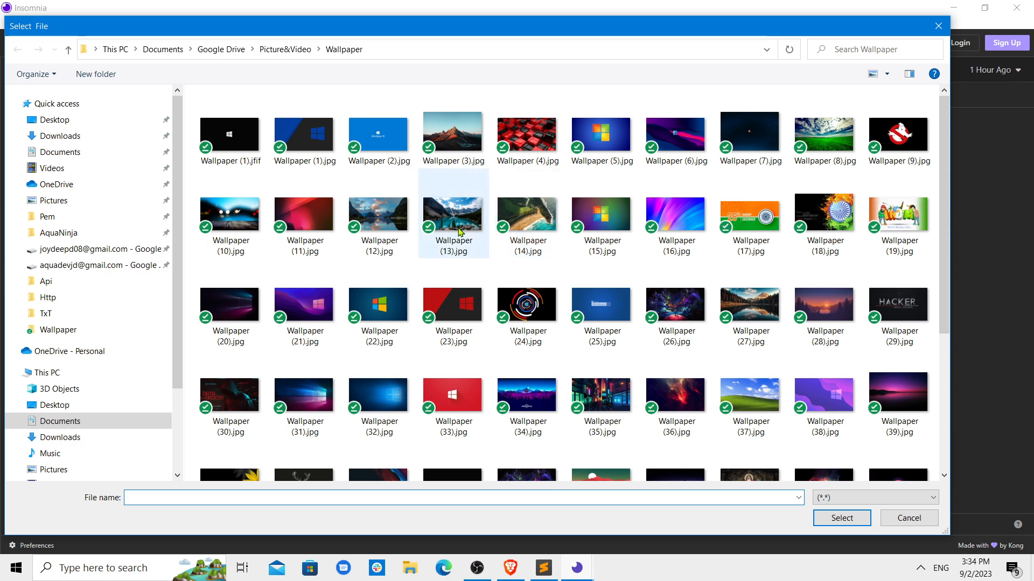
pyautogui.click(841, 517)
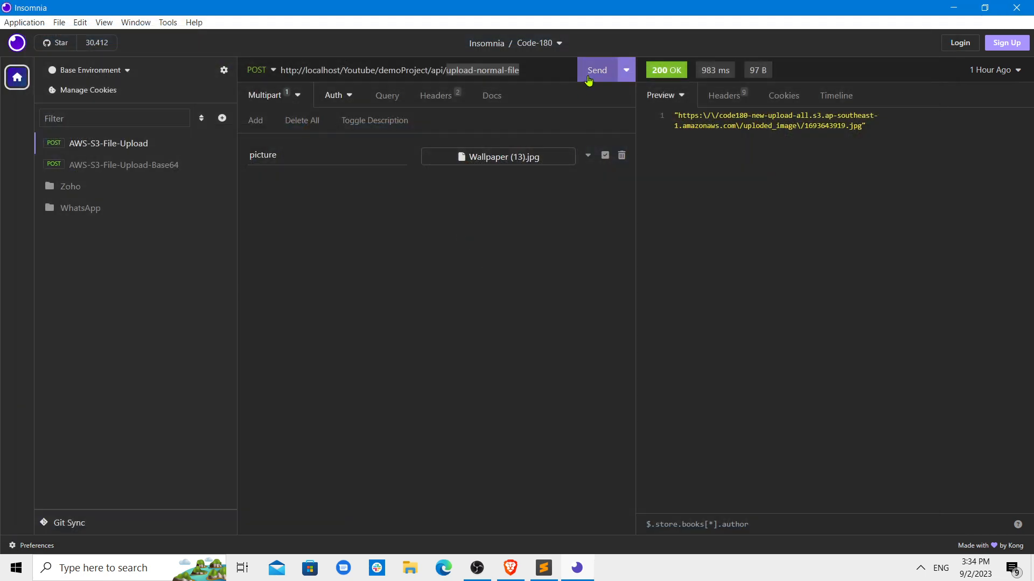
pyautogui.click(595, 70)
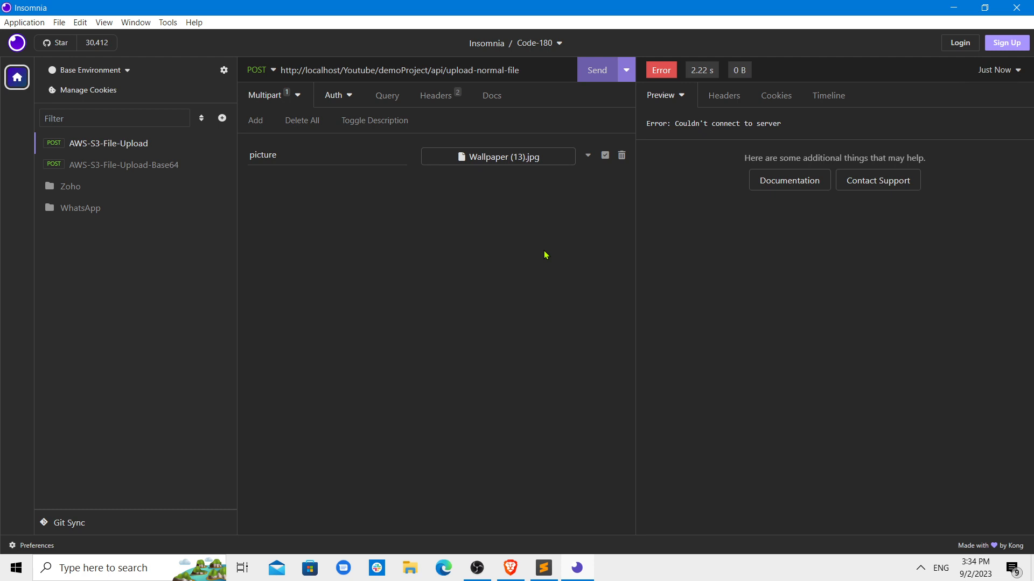
pyautogui.moveTo(555, 231)
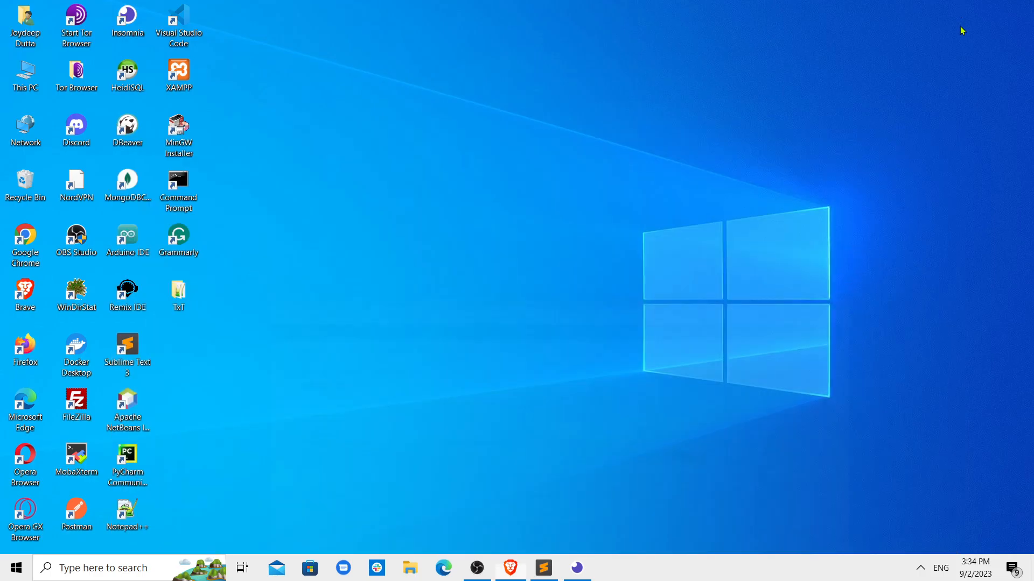
# - Launch XAMPP Control Panel from the desktop and start the MySQL service
pyautogui.click(178, 73)
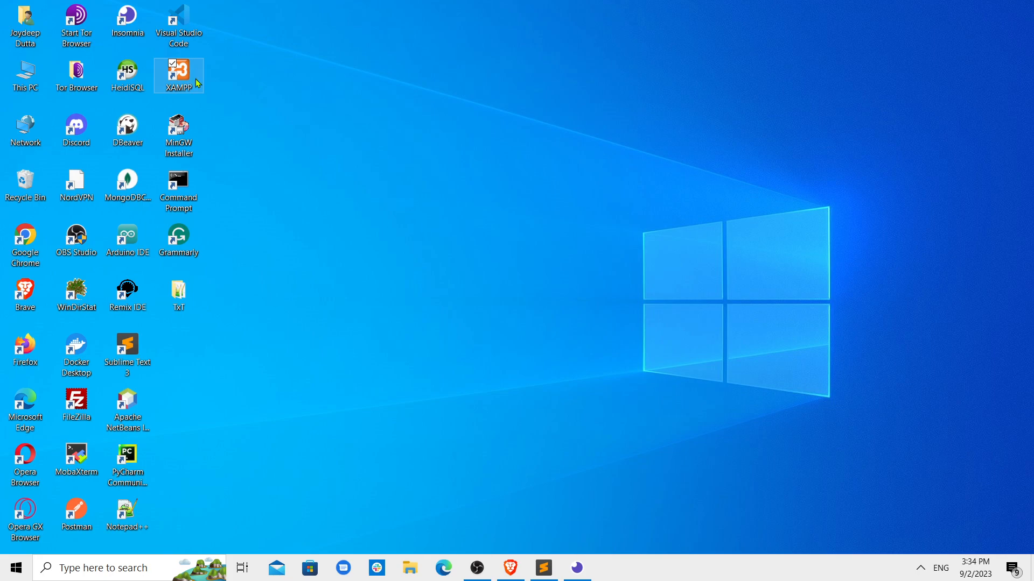
pyautogui.doubleClick(178, 75)
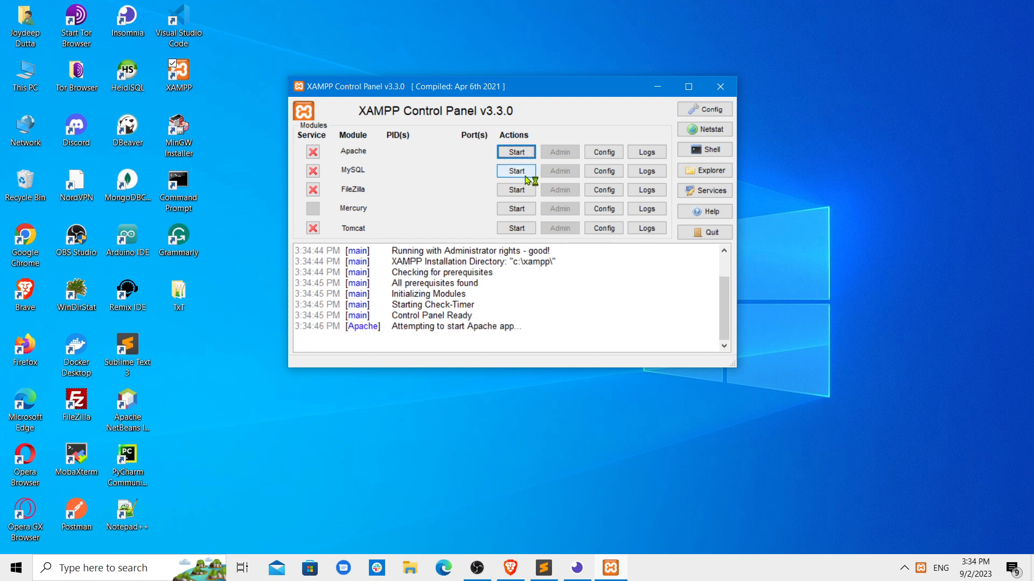
pyautogui.click(515, 170)
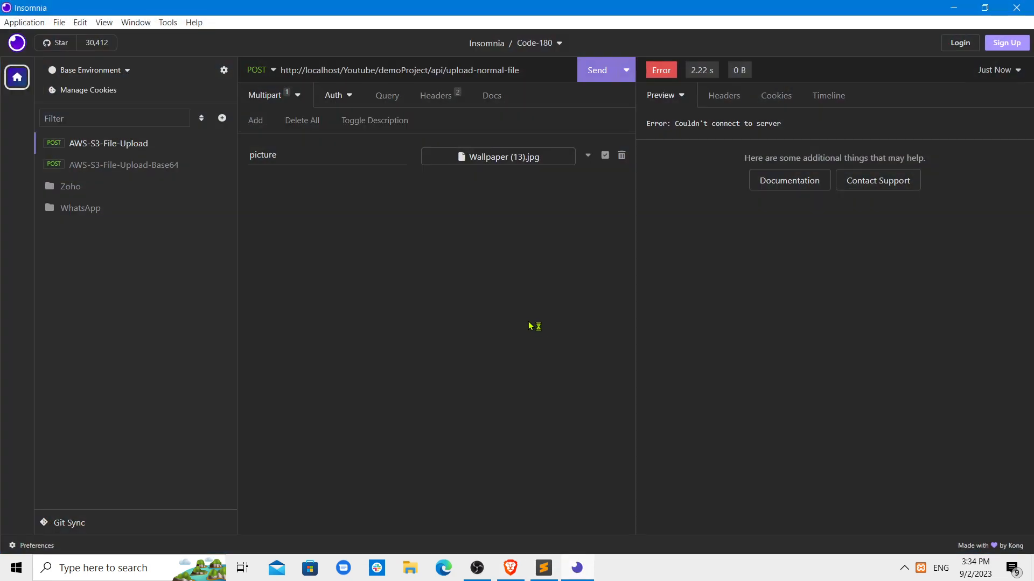
pyautogui.moveTo(529, 325)
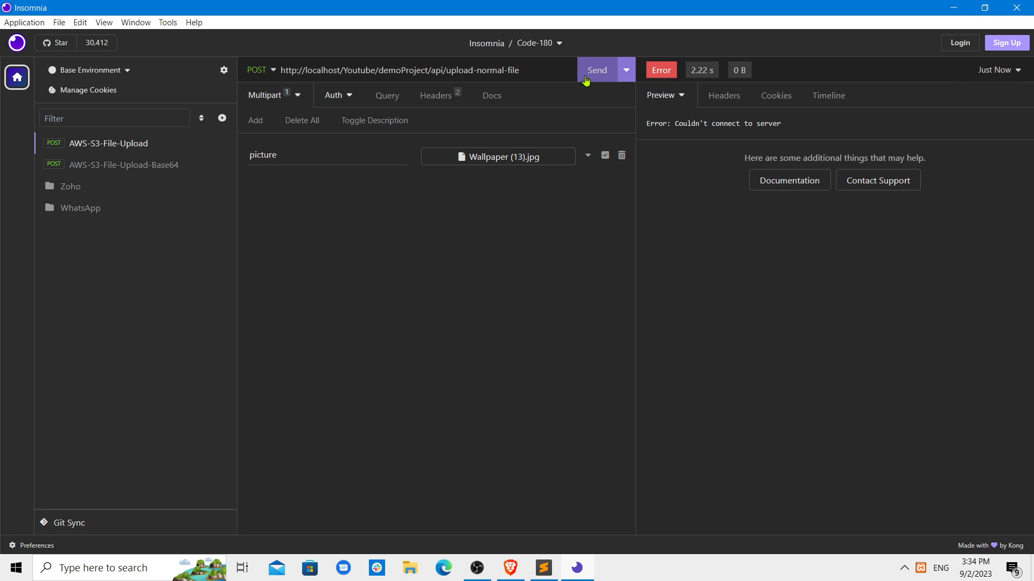
# - Resend upload-normal-file to get 200 OK with an uploded_image S3 URL
pyautogui.click(596, 70)
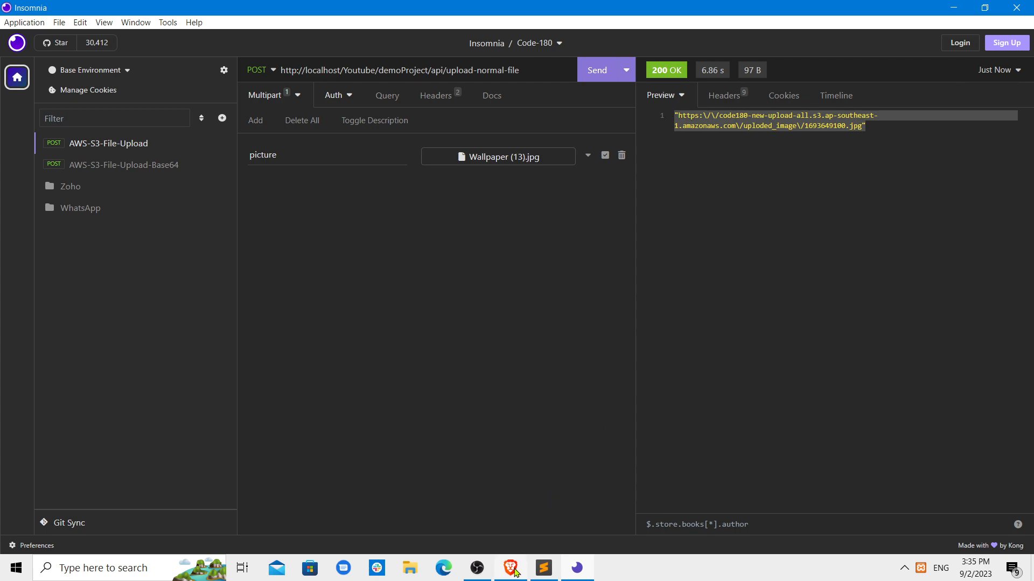
pyautogui.click(542, 567)
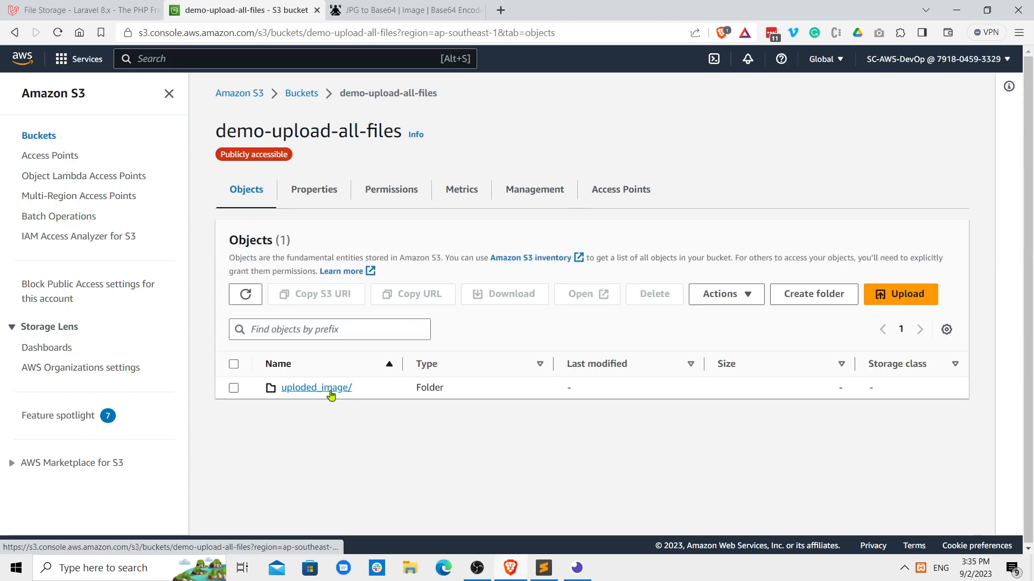
# - Open the uploded_image folder to find 1693649100.jpg (1.2 MB)
pyautogui.click(316, 387)
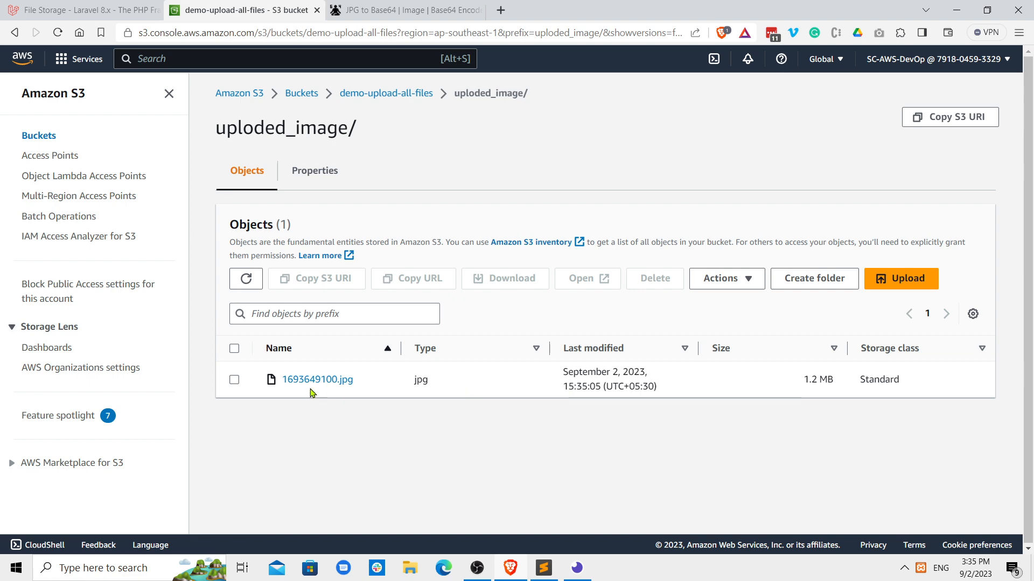
pyautogui.moveTo(333, 390)
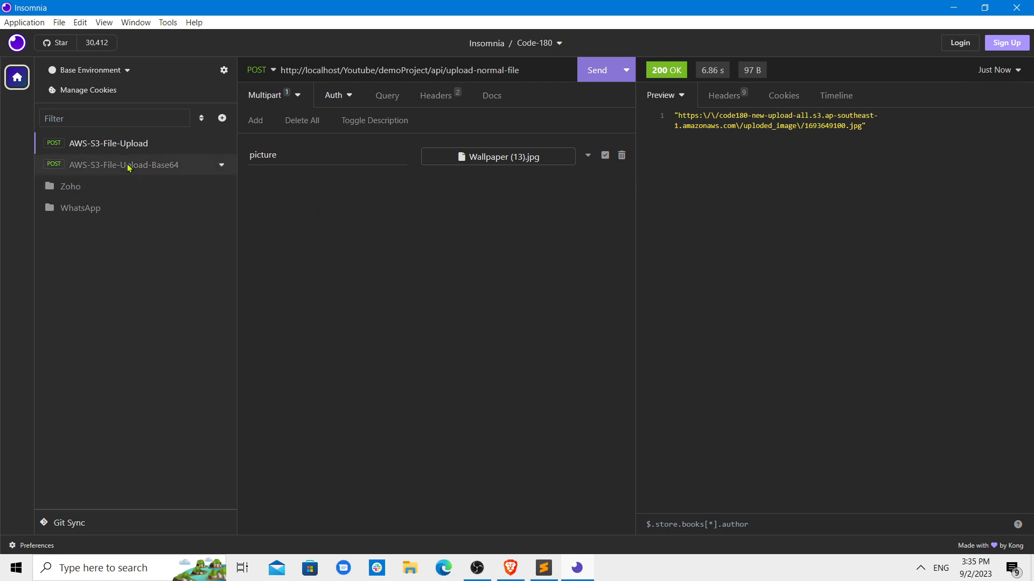
# - Open AWS-S3-File-Upload-Base64 and scroll through its jpg base64file JSON body
pyautogui.click(124, 164)
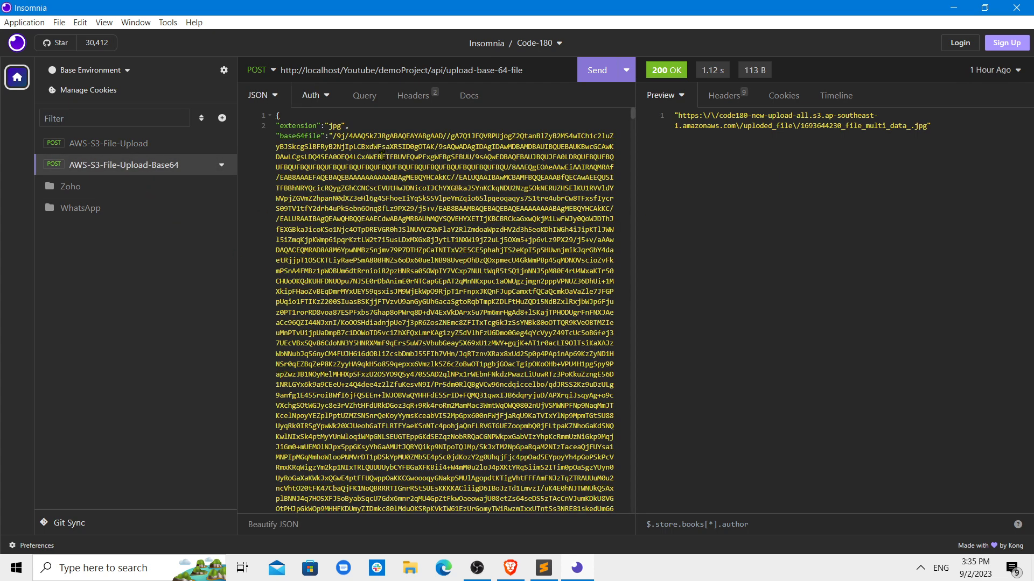
pyautogui.scroll(-3)
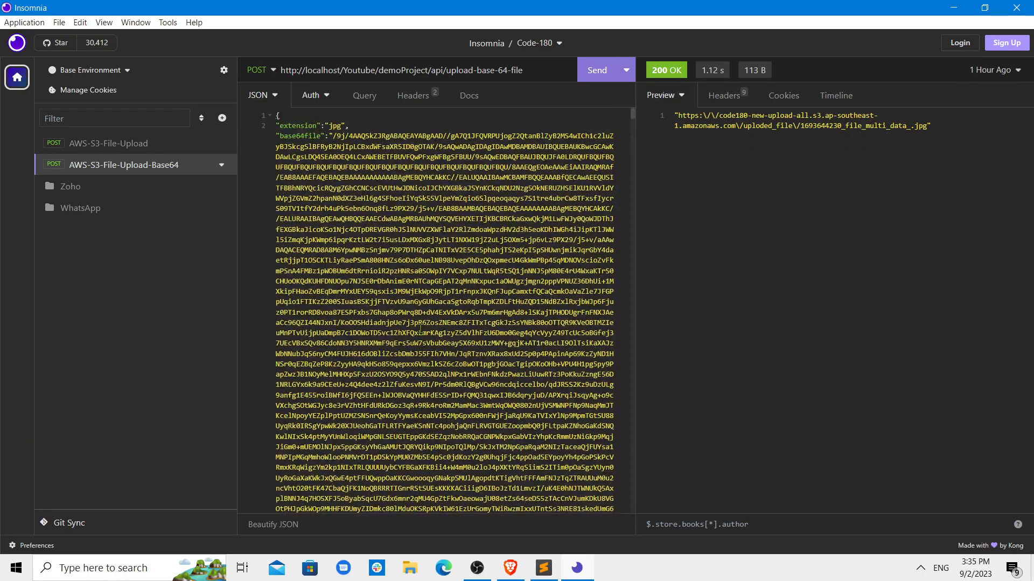
pyautogui.scroll(-3)
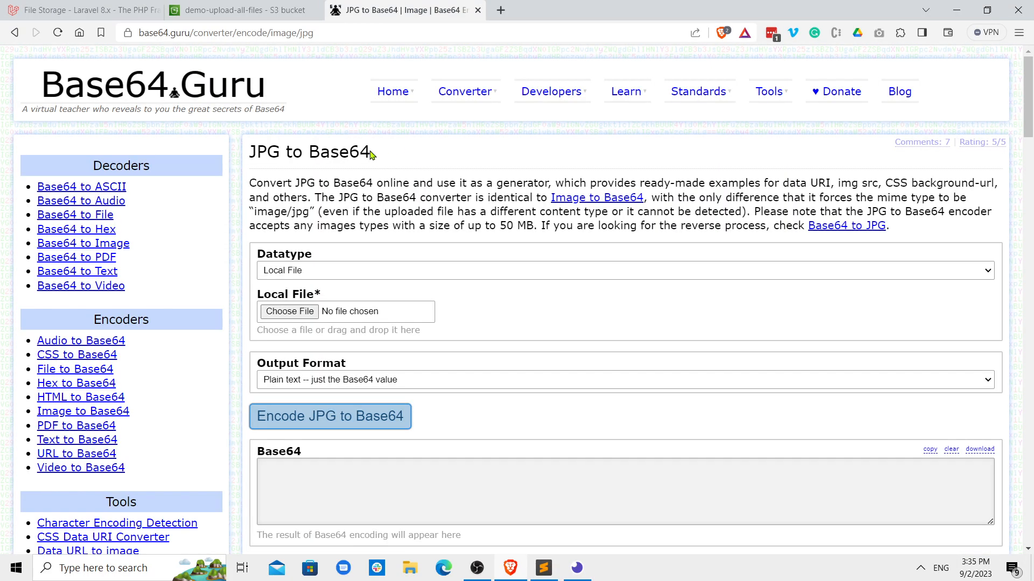
pyautogui.moveTo(334, 159)
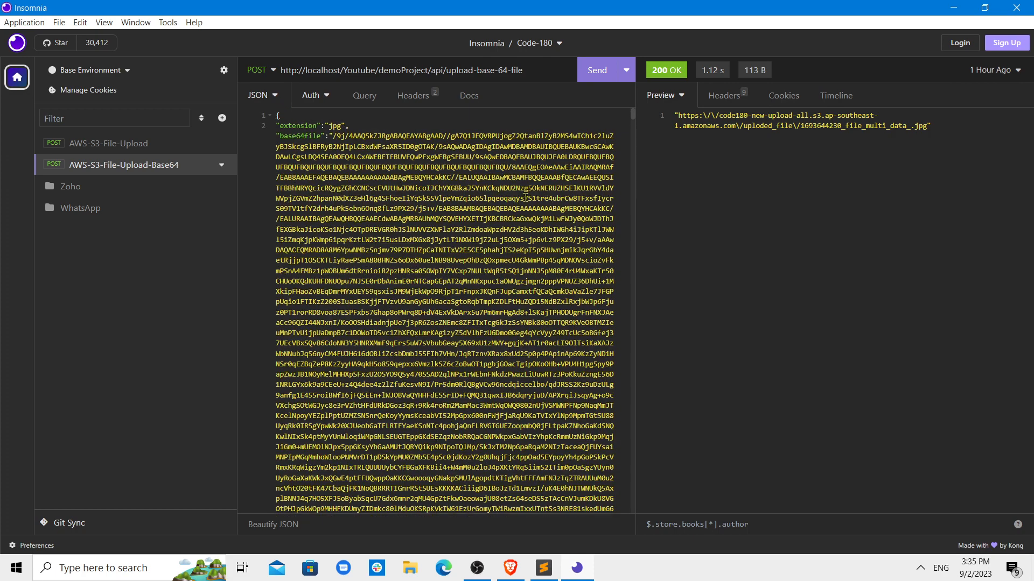
# - Send AWS-S3-File-Upload-Base64 and check the bucket for the new uploded_file folder
pyautogui.click(596, 69)
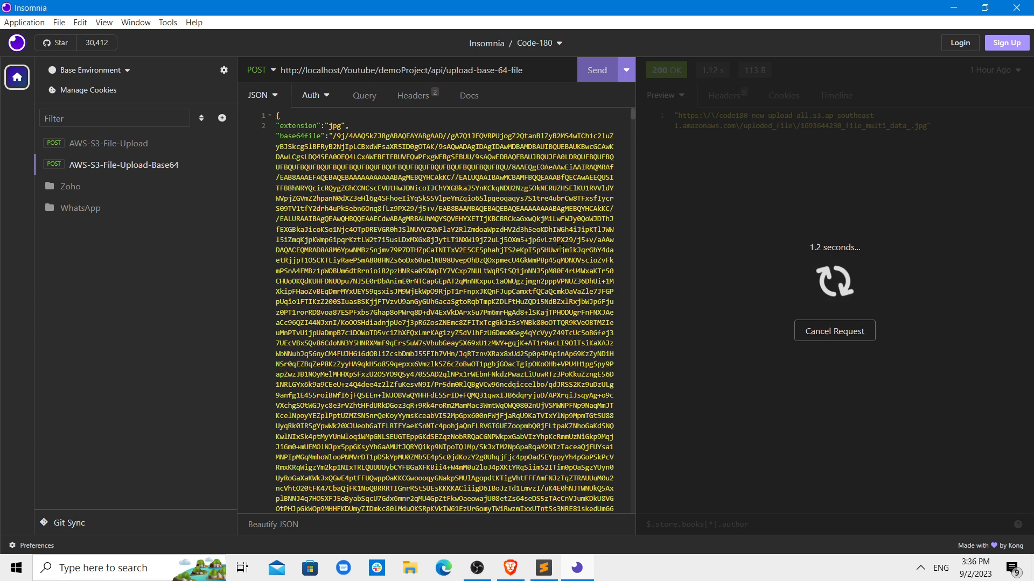
pyautogui.click(595, 70)
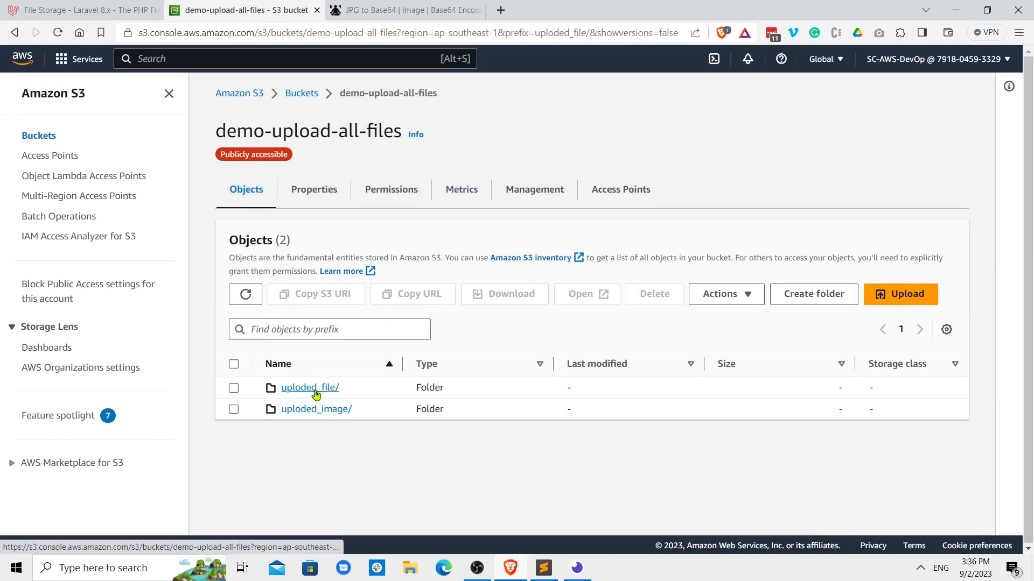
pyautogui.click(310, 387)
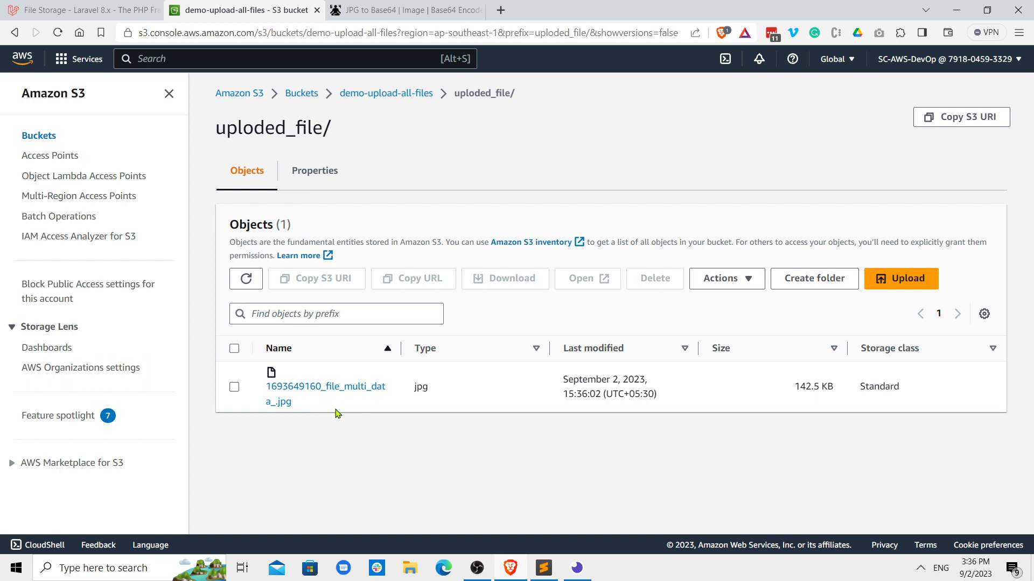
pyautogui.click(326, 387)
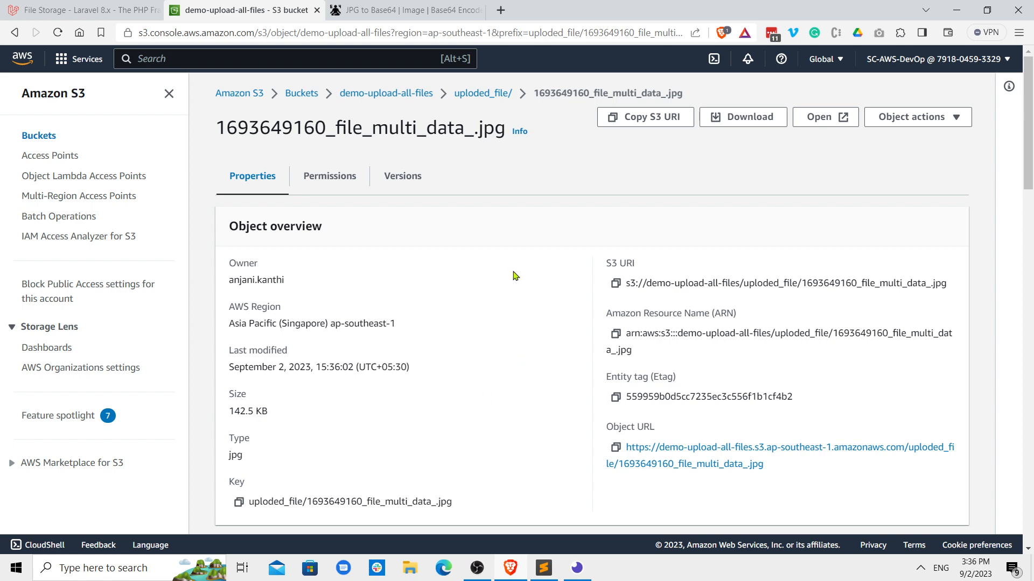
pyautogui.moveTo(482, 94)
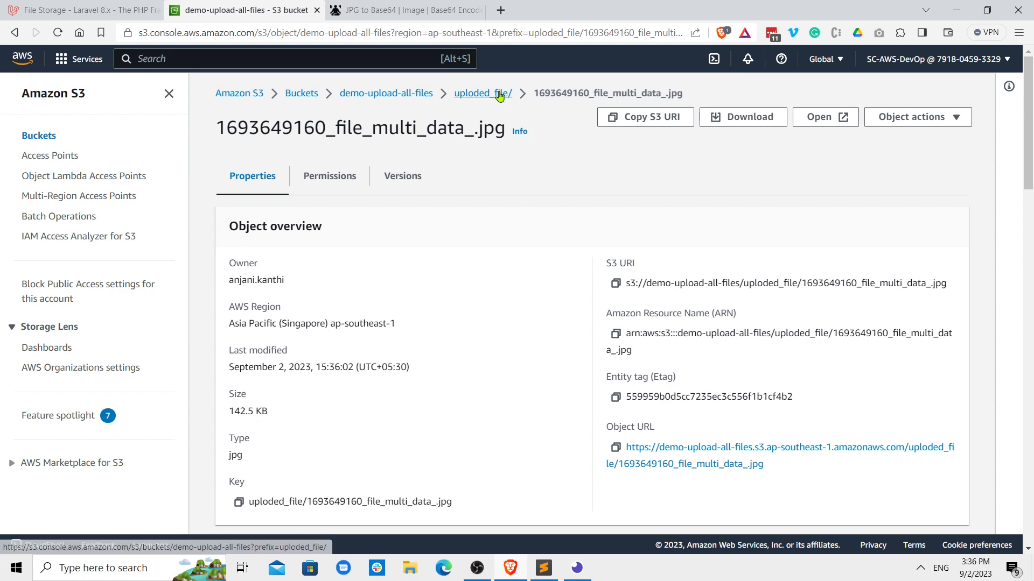
pyautogui.click(482, 93)
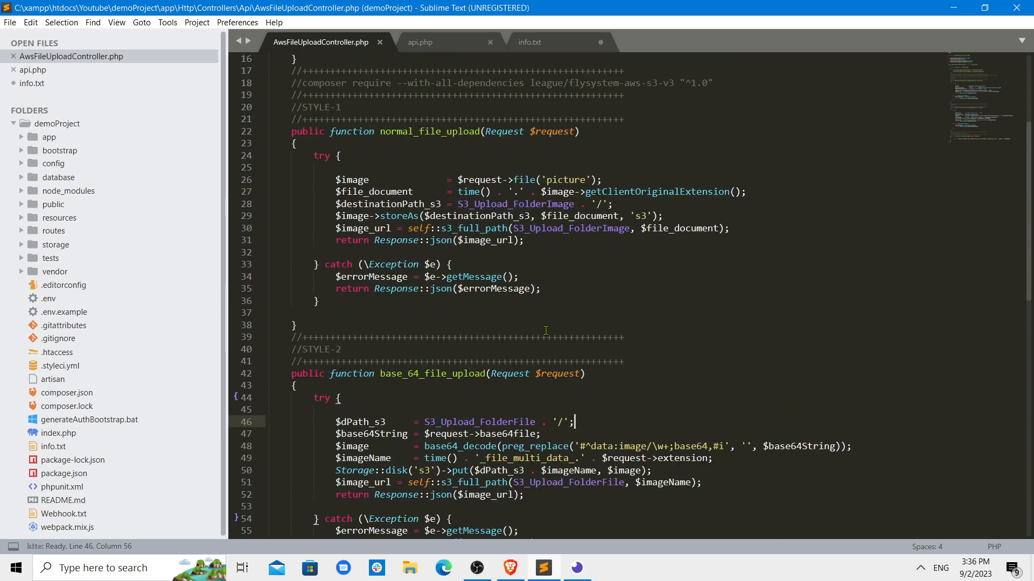
pyautogui.moveTo(568, 291)
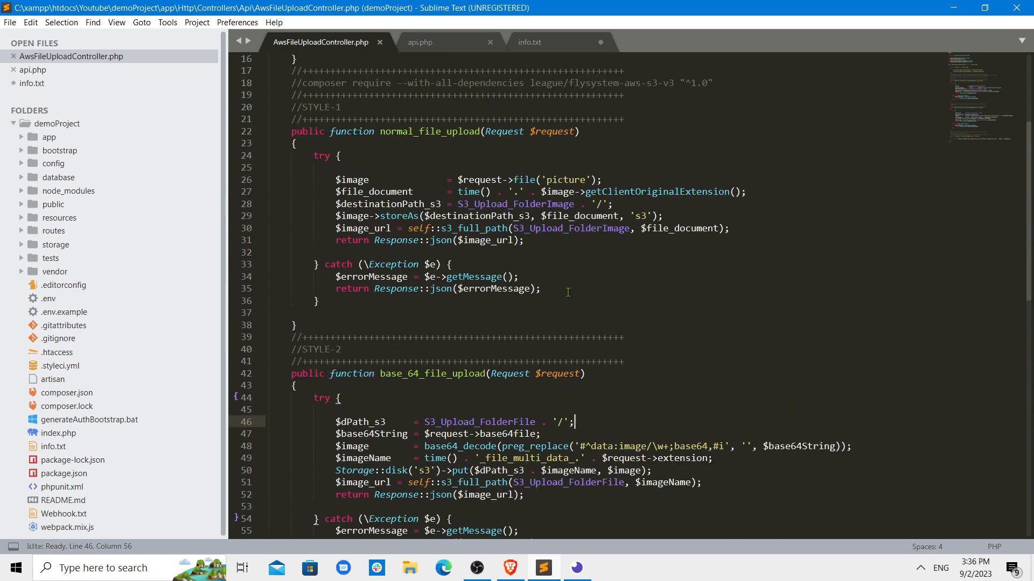